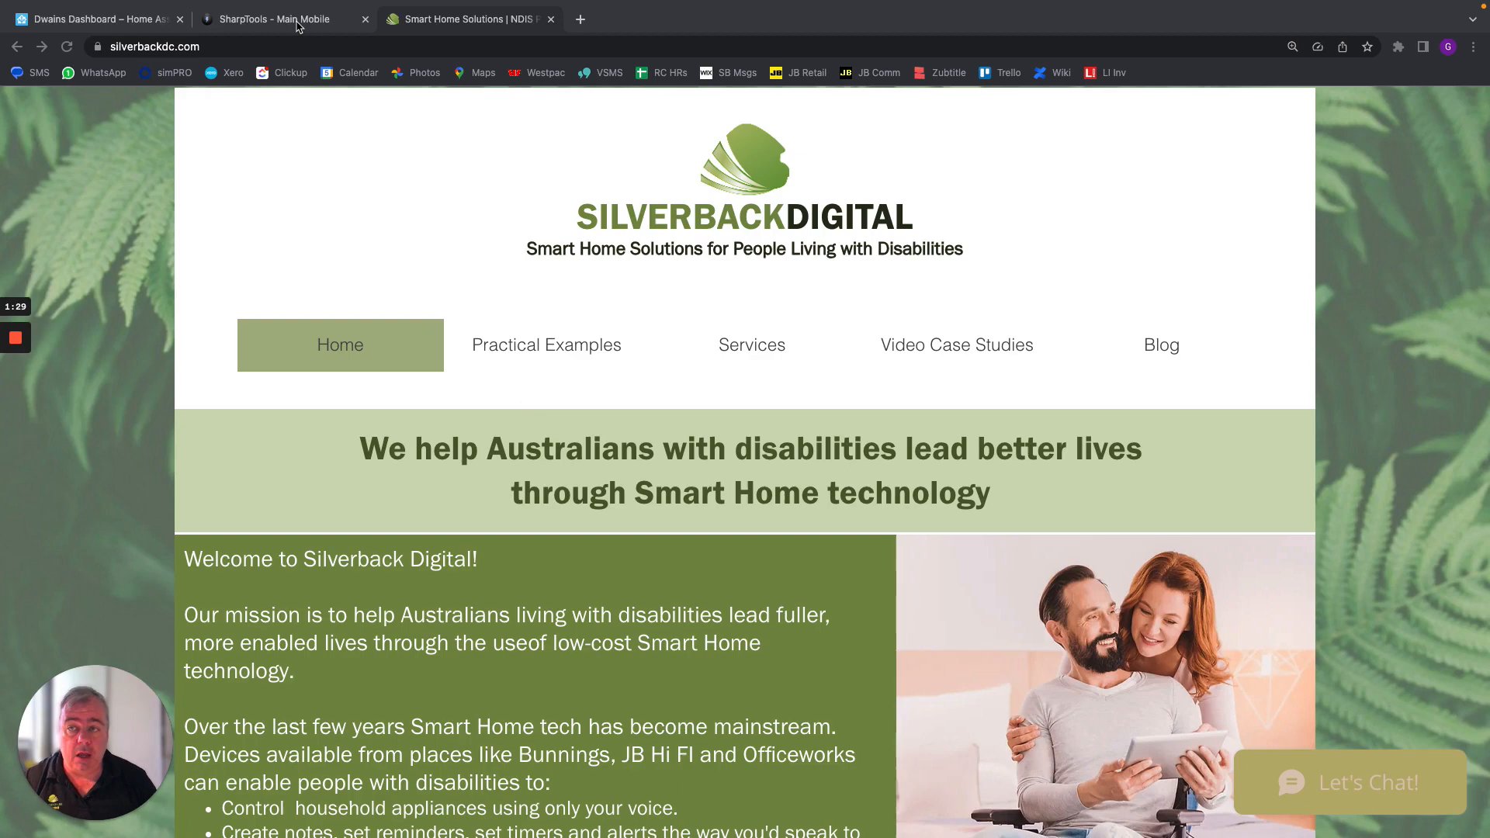
Bring up SharpTools Main Mobile and scroll through its clock, date, aircon, lamp and light tiles
{"action": "left_click", "coordinate": [272, 19]}
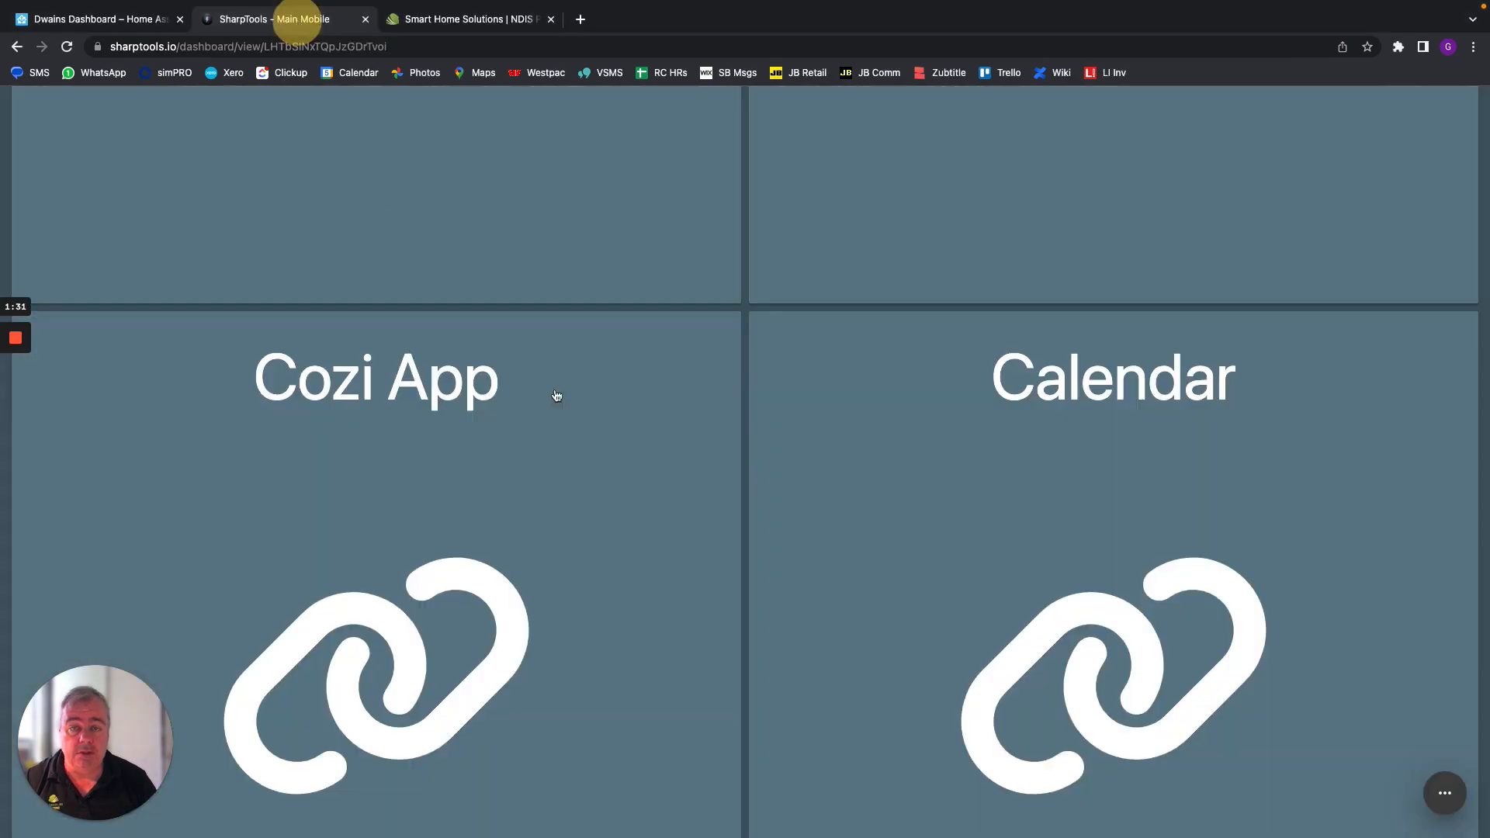
{"action": "scroll", "scroll_direction": "down", "scroll_amount": 3}
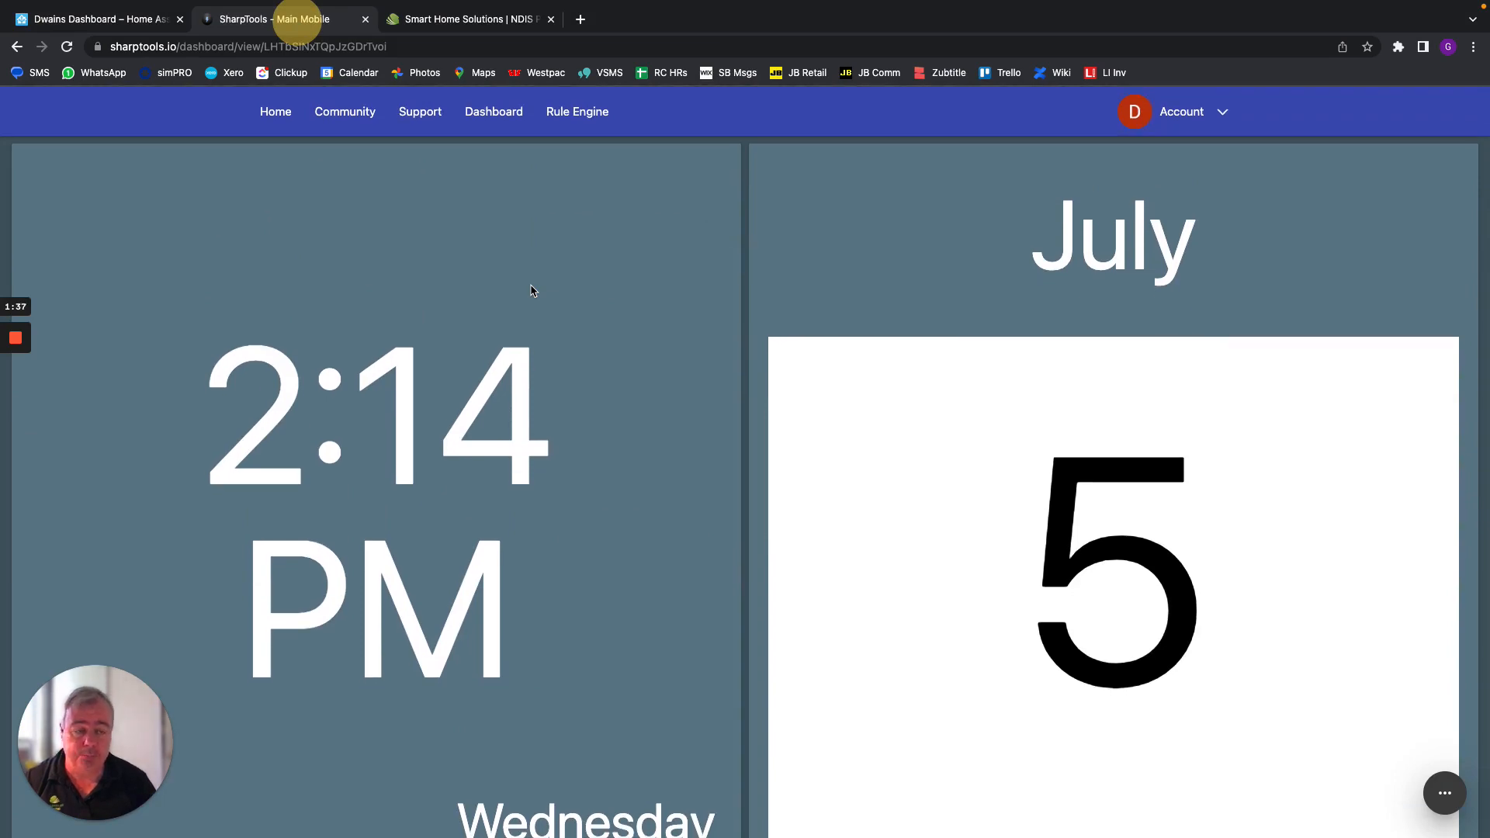
{"action": "scroll", "scroll_direction": "down", "scroll_amount": 3}
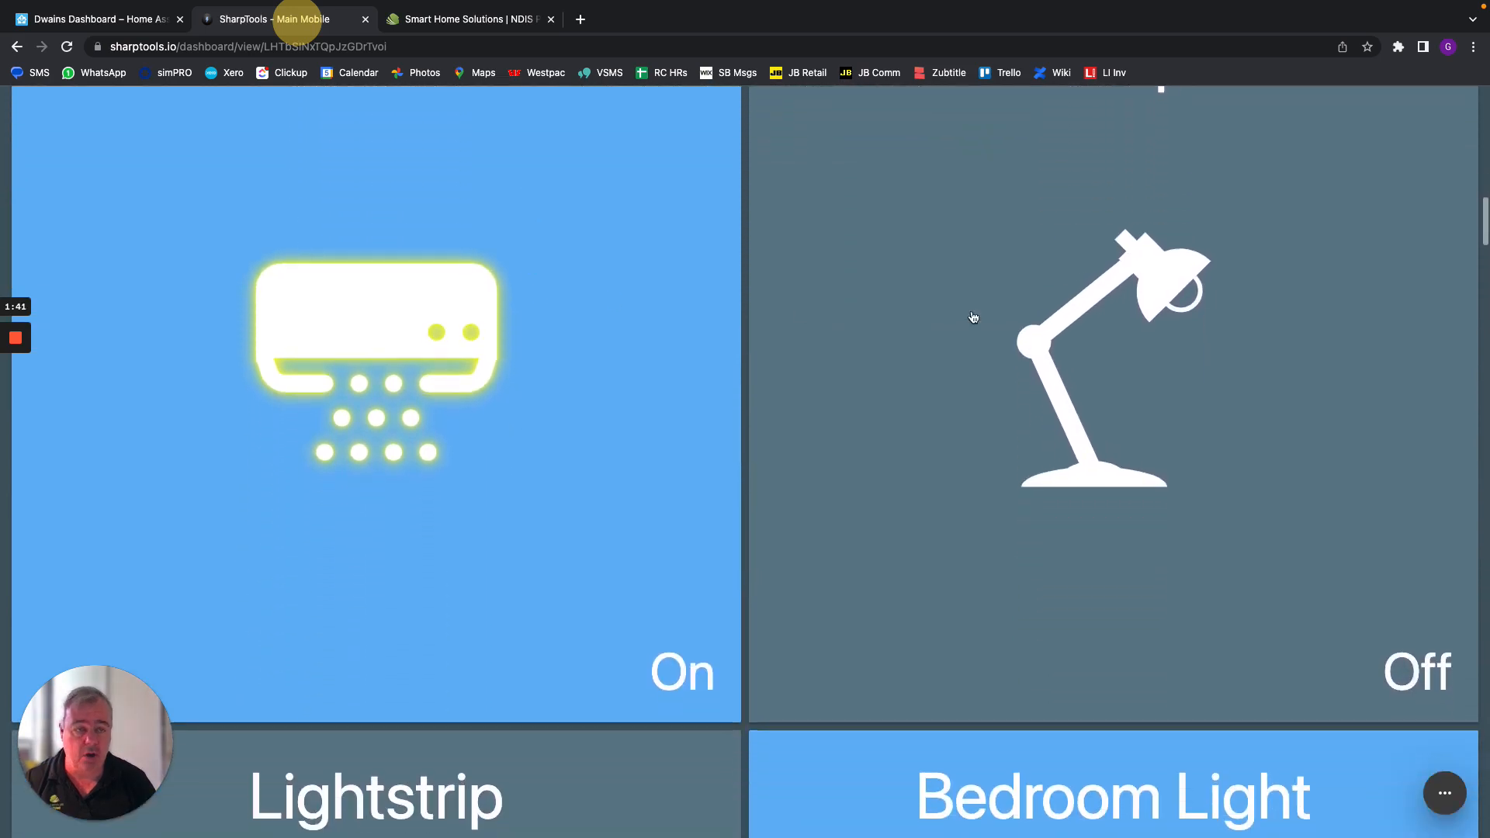
{"action": "scroll", "scroll_direction": "down", "scroll_amount": 3}
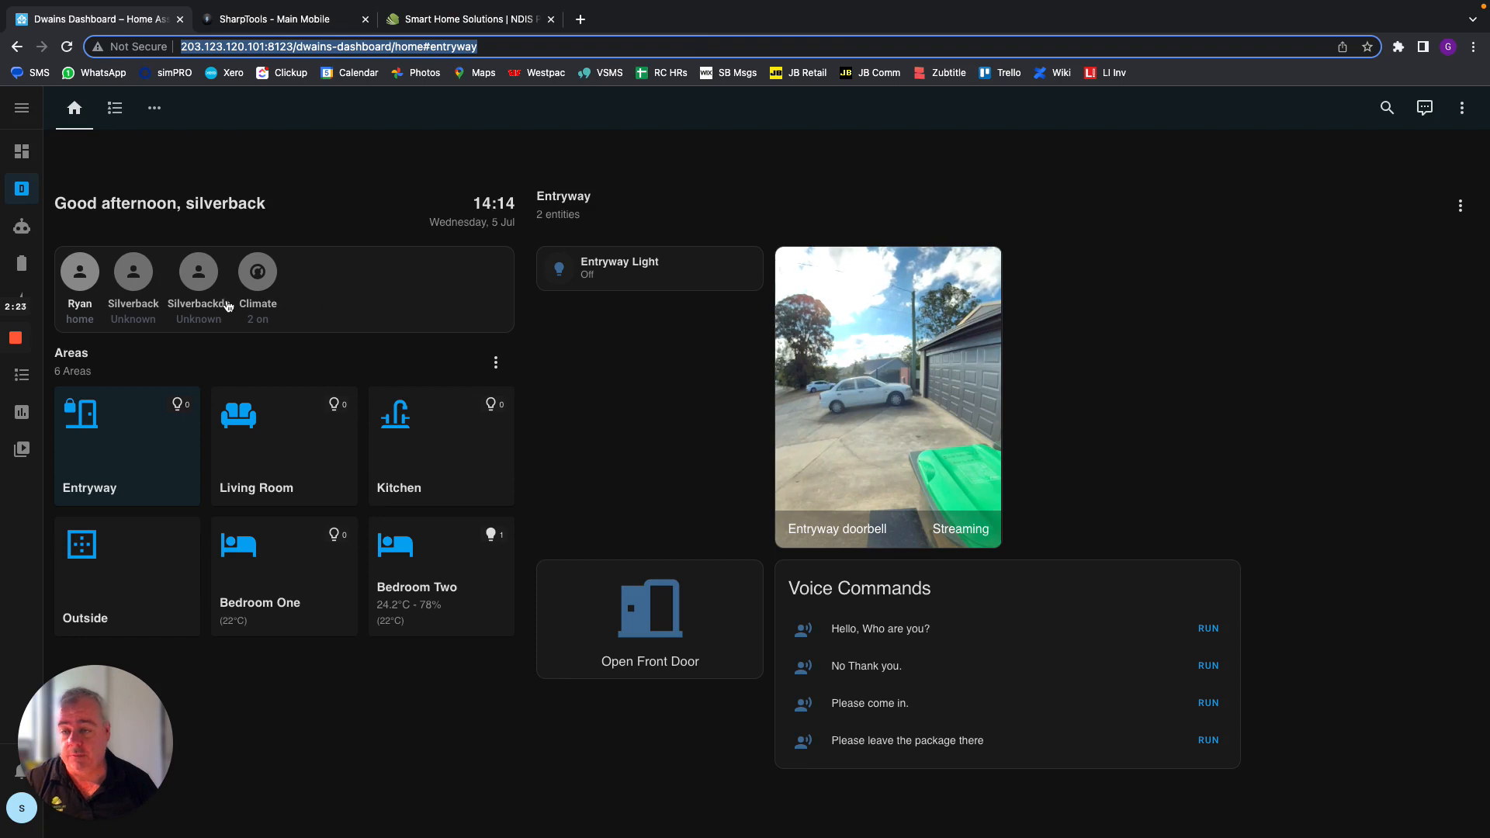
{"action": "mouse_move", "coordinate": [268, 299]}
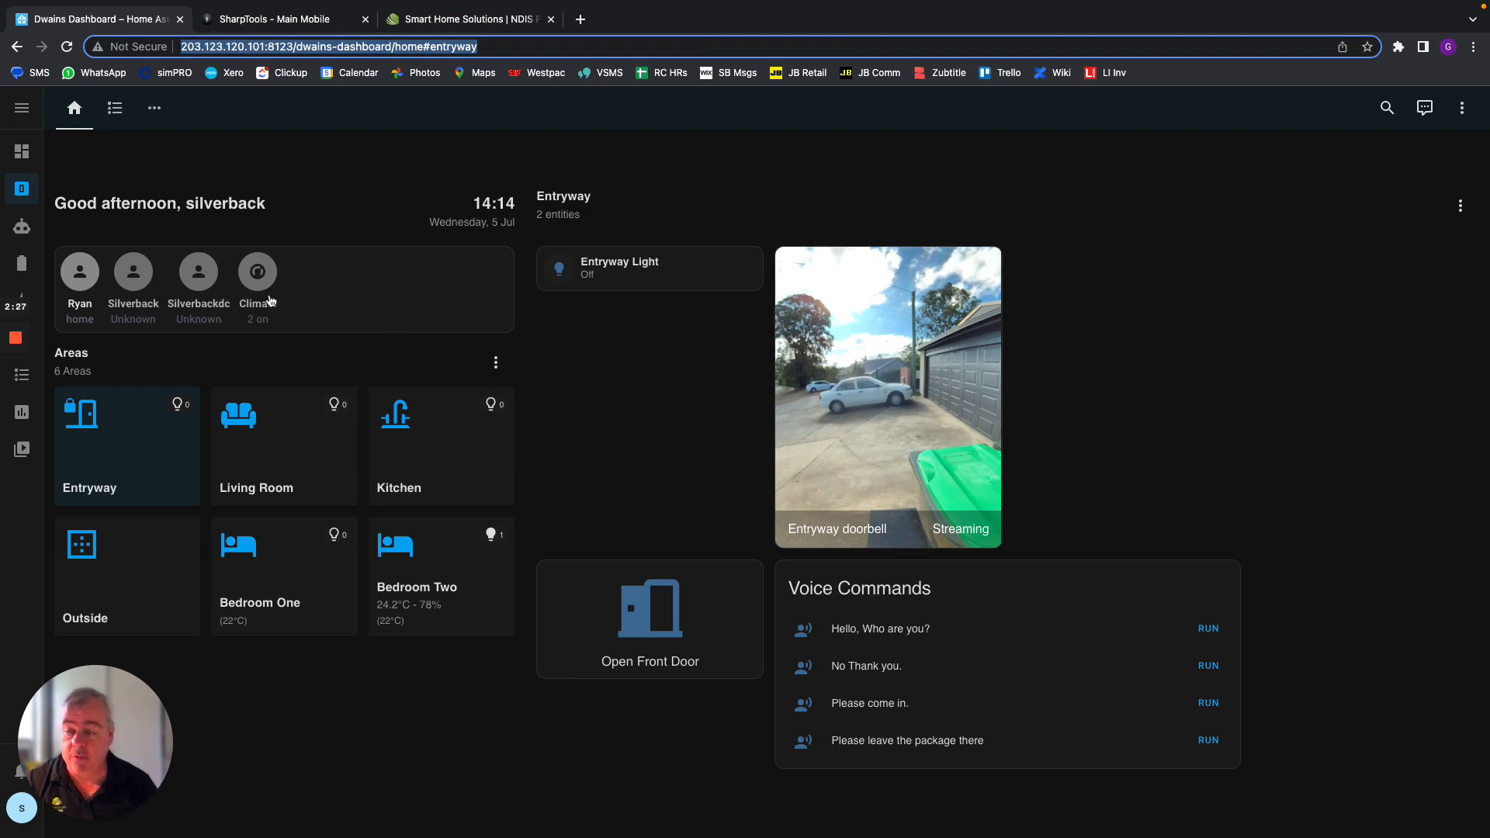
{"action": "mouse_move", "coordinate": [440, 752]}
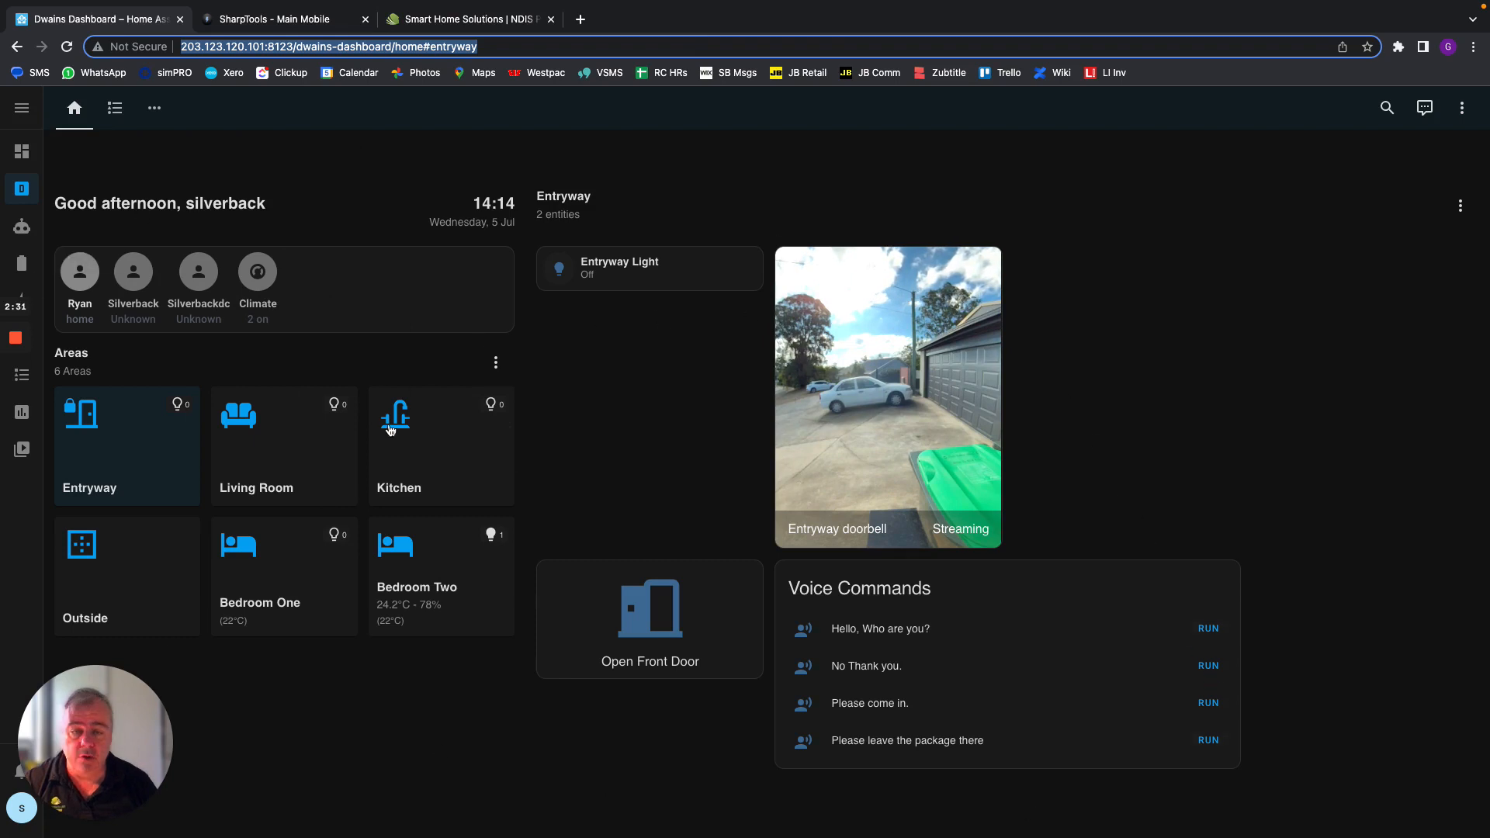
{"action": "mouse_move", "coordinate": [115, 441]}
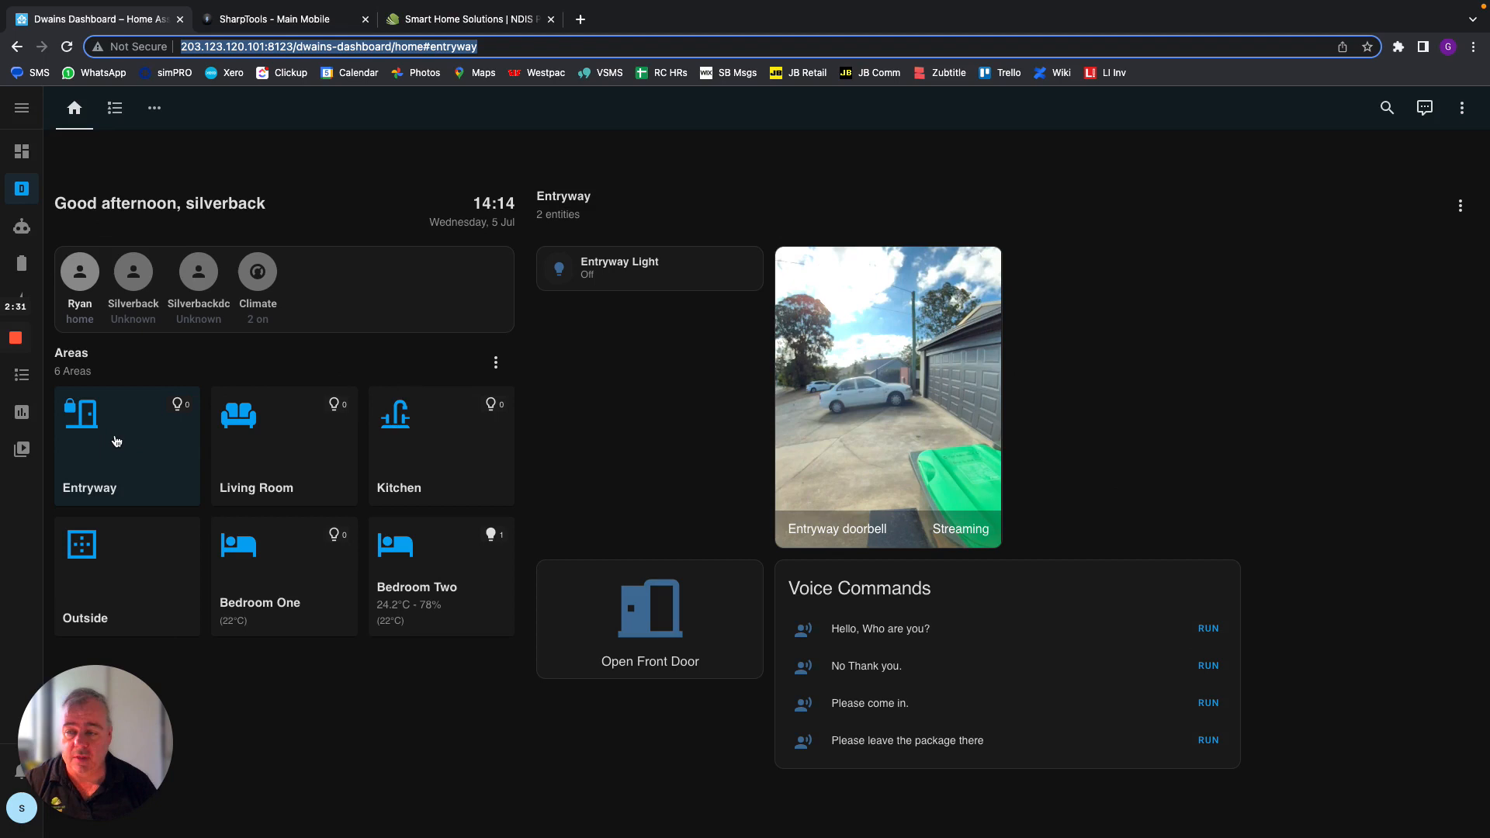
{"action": "mouse_move", "coordinate": [269, 555]}
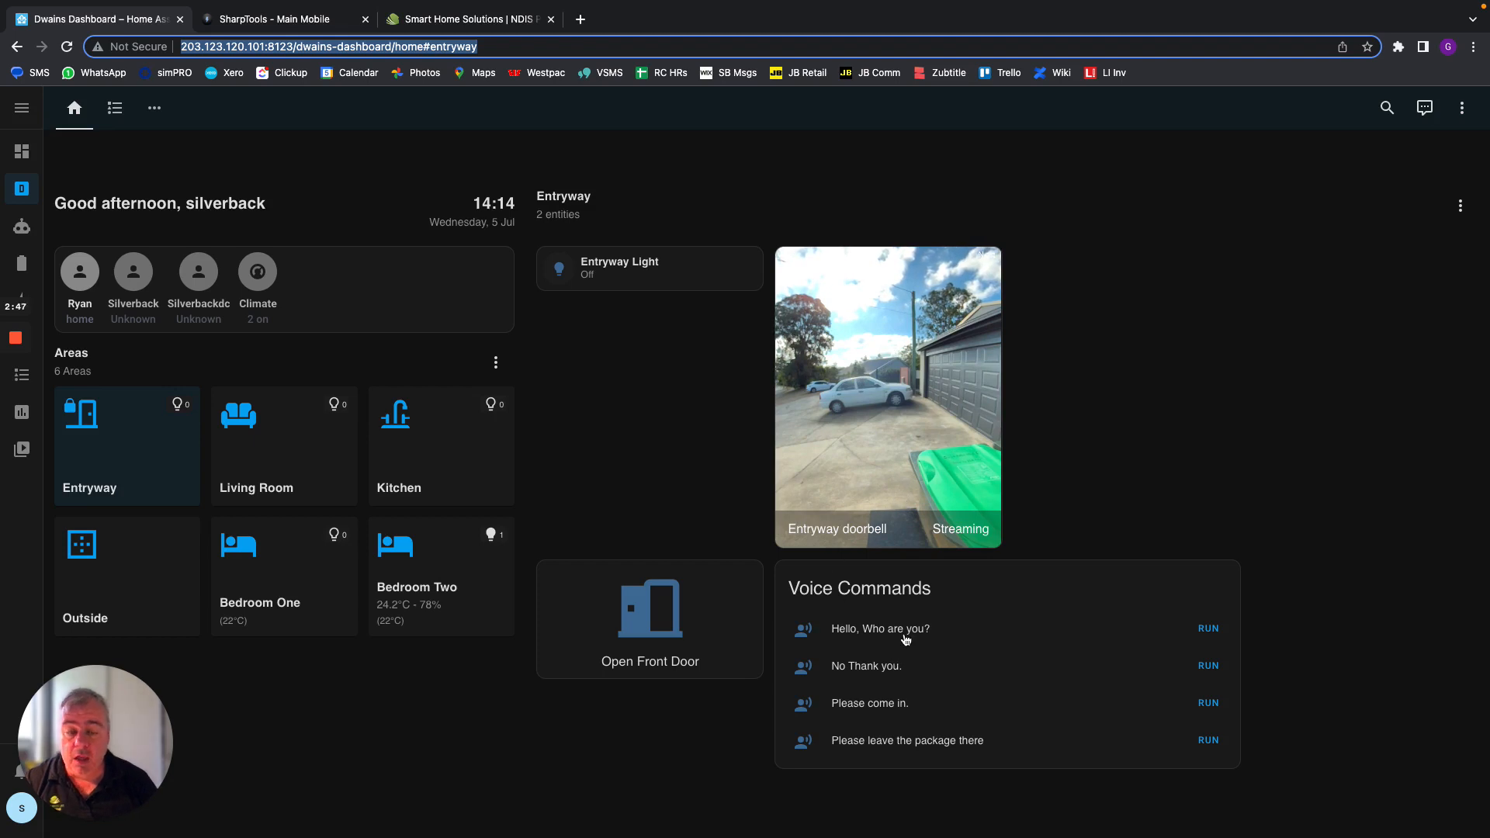
{"action": "mouse_move", "coordinate": [944, 630]}
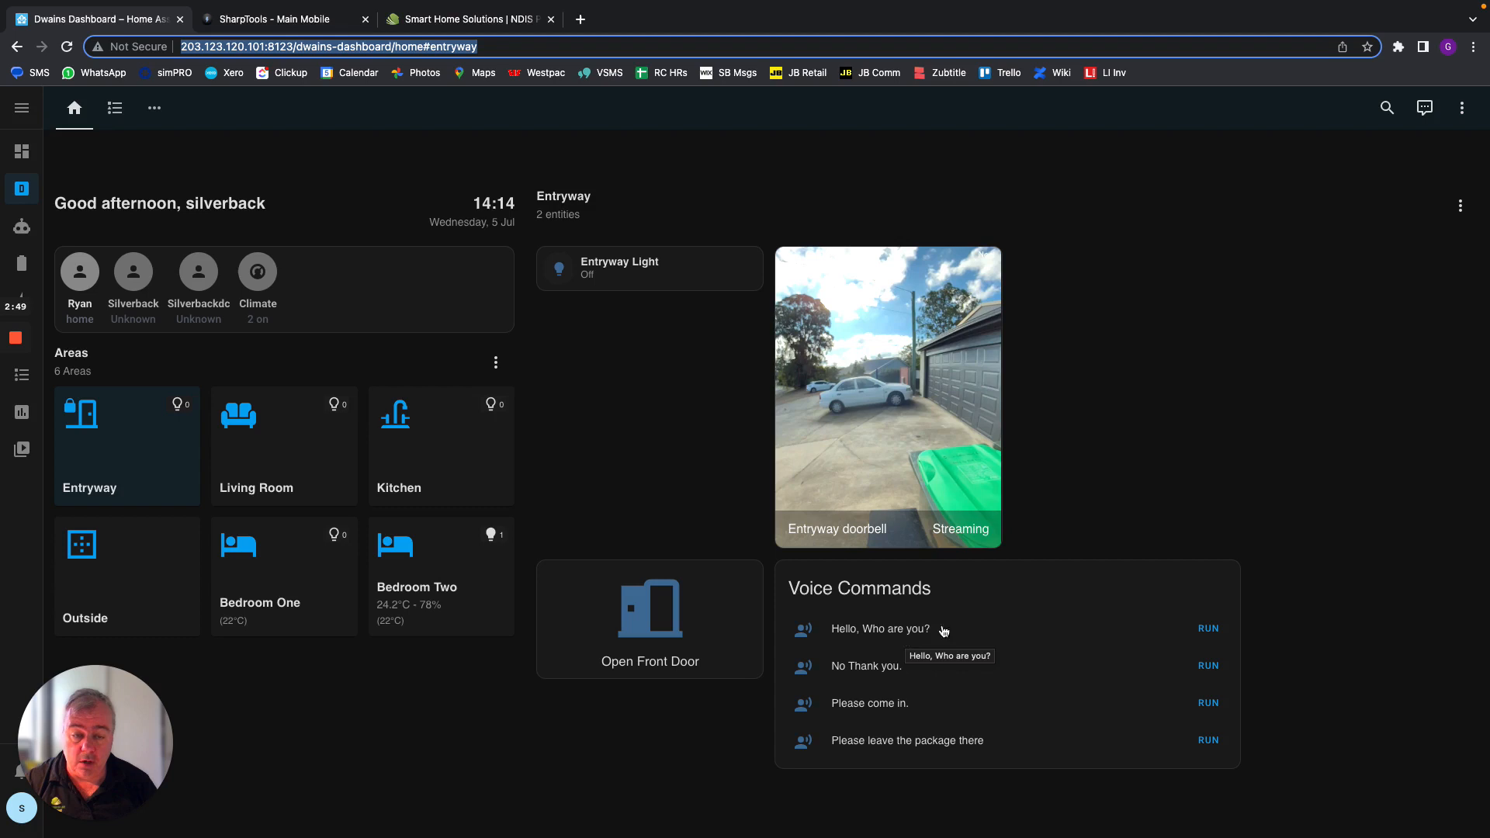
{"action": "mouse_move", "coordinate": [864, 630]}
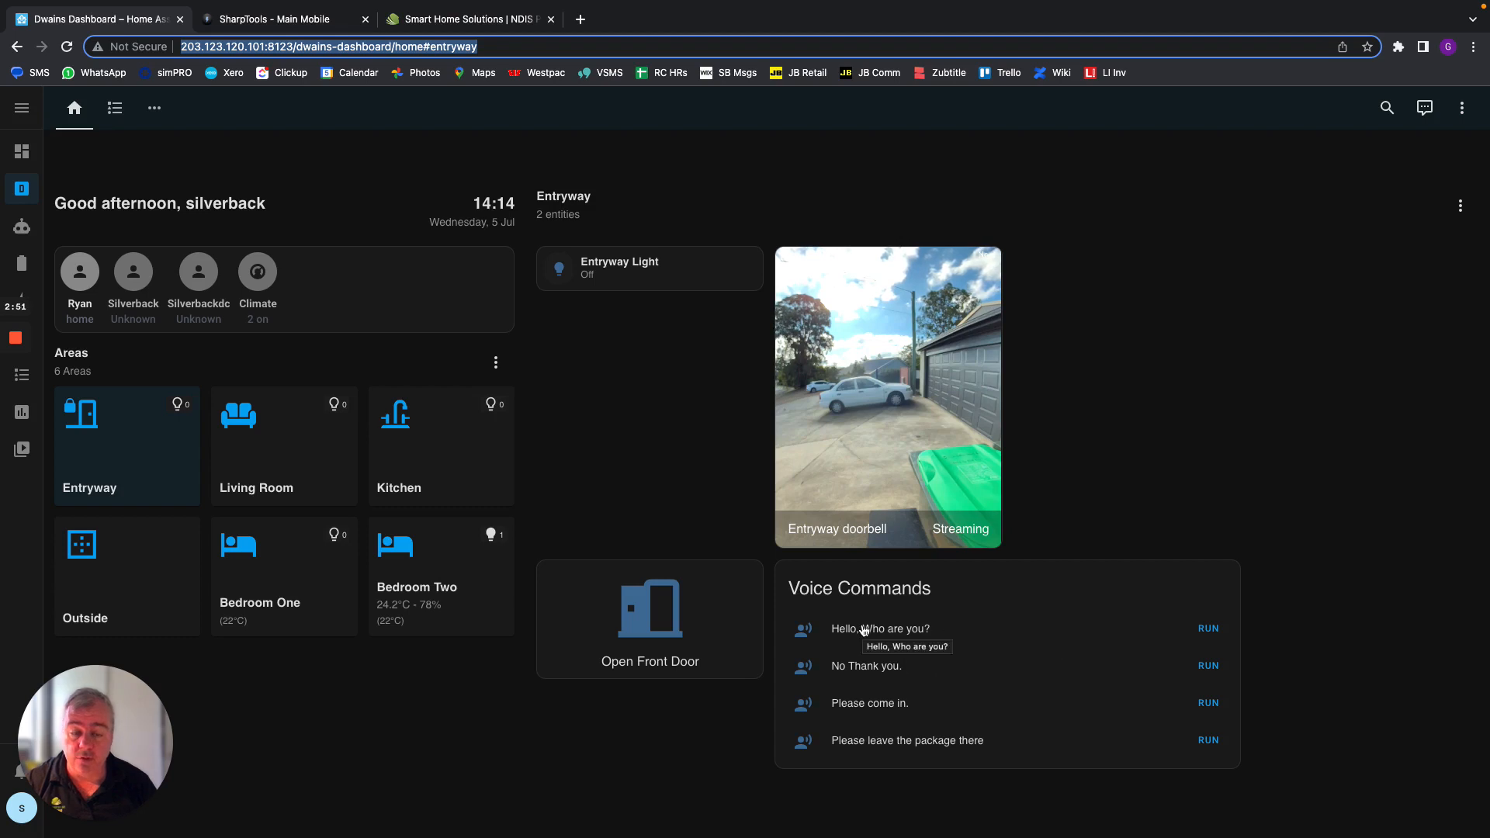
{"action": "mouse_move", "coordinate": [1091, 635]}
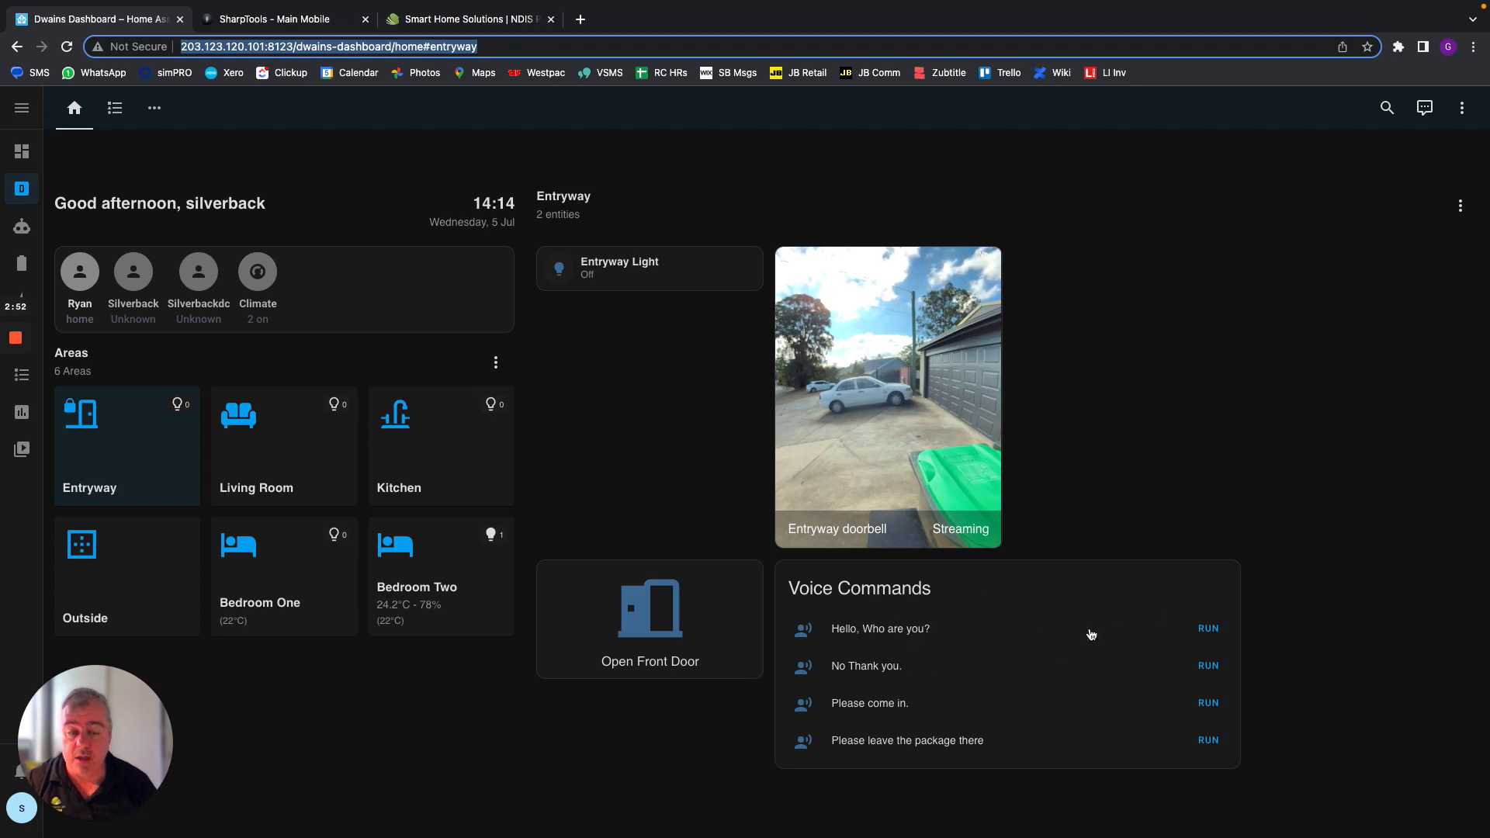
{"action": "mouse_move", "coordinate": [848, 649]}
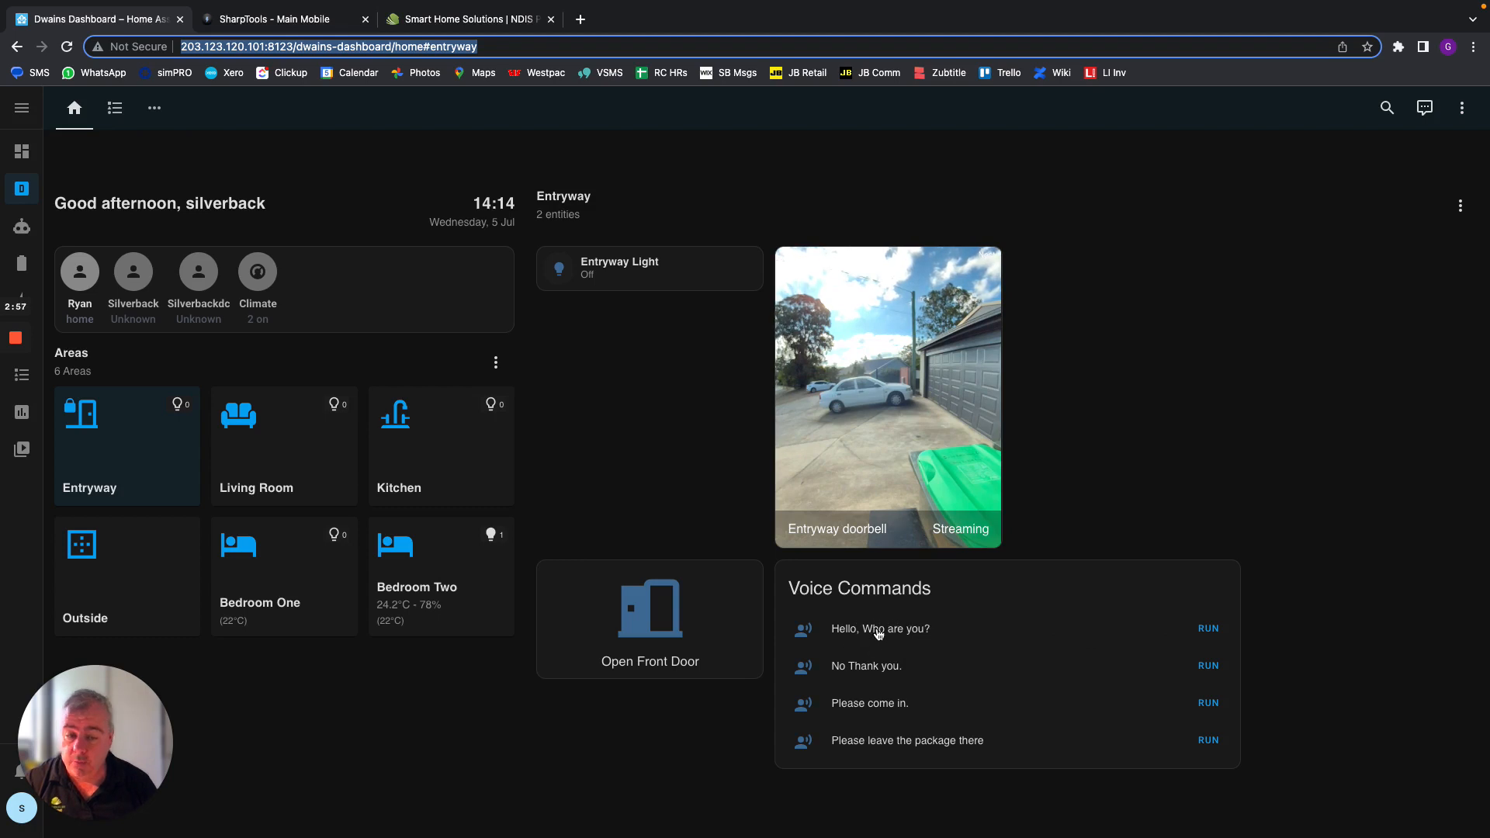
{"action": "mouse_move", "coordinate": [877, 633]}
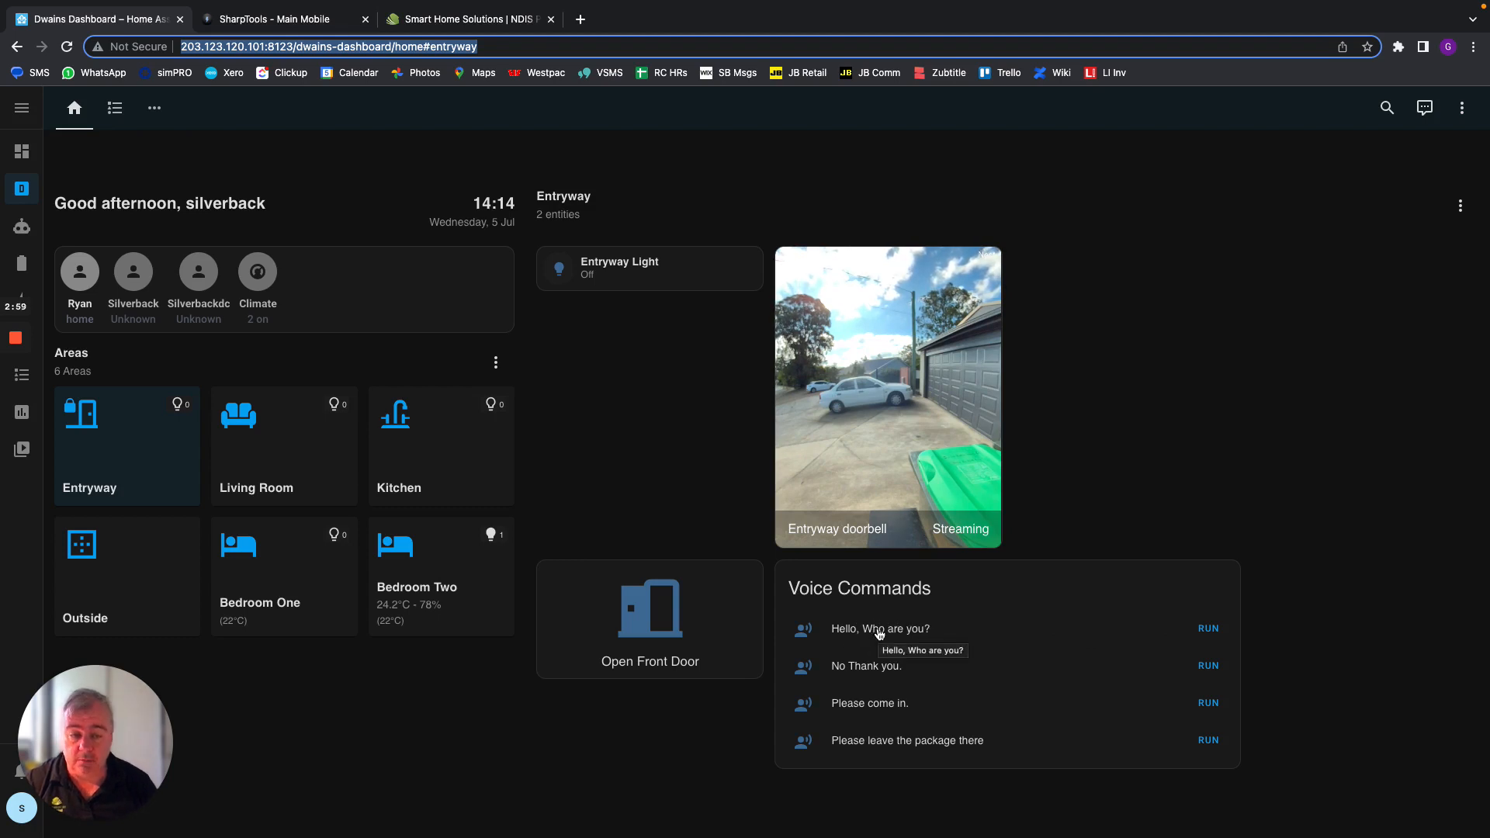
{"action": "mouse_move", "coordinate": [889, 676]}
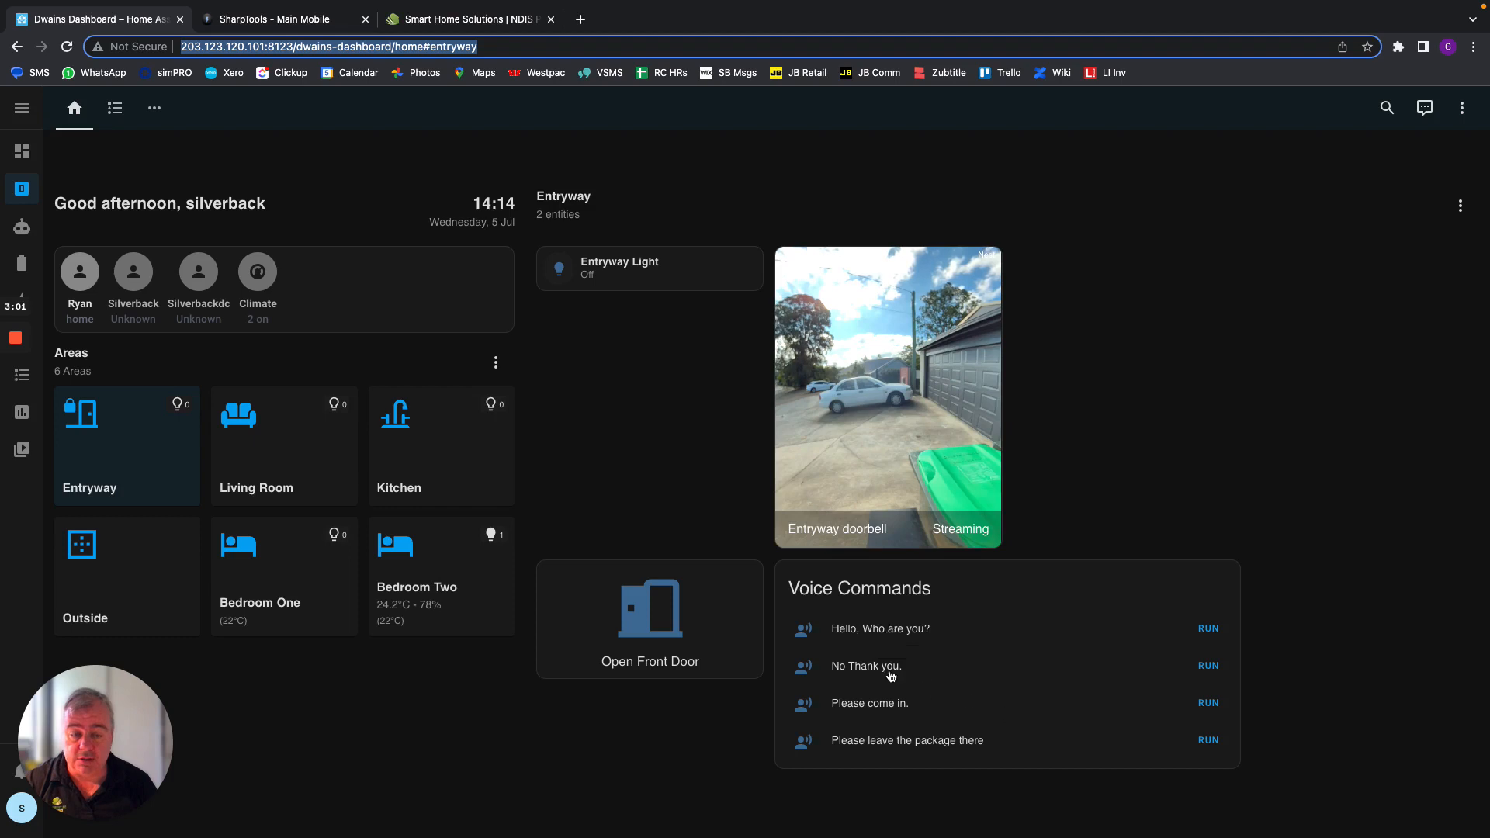
{"action": "mouse_move", "coordinate": [898, 719]}
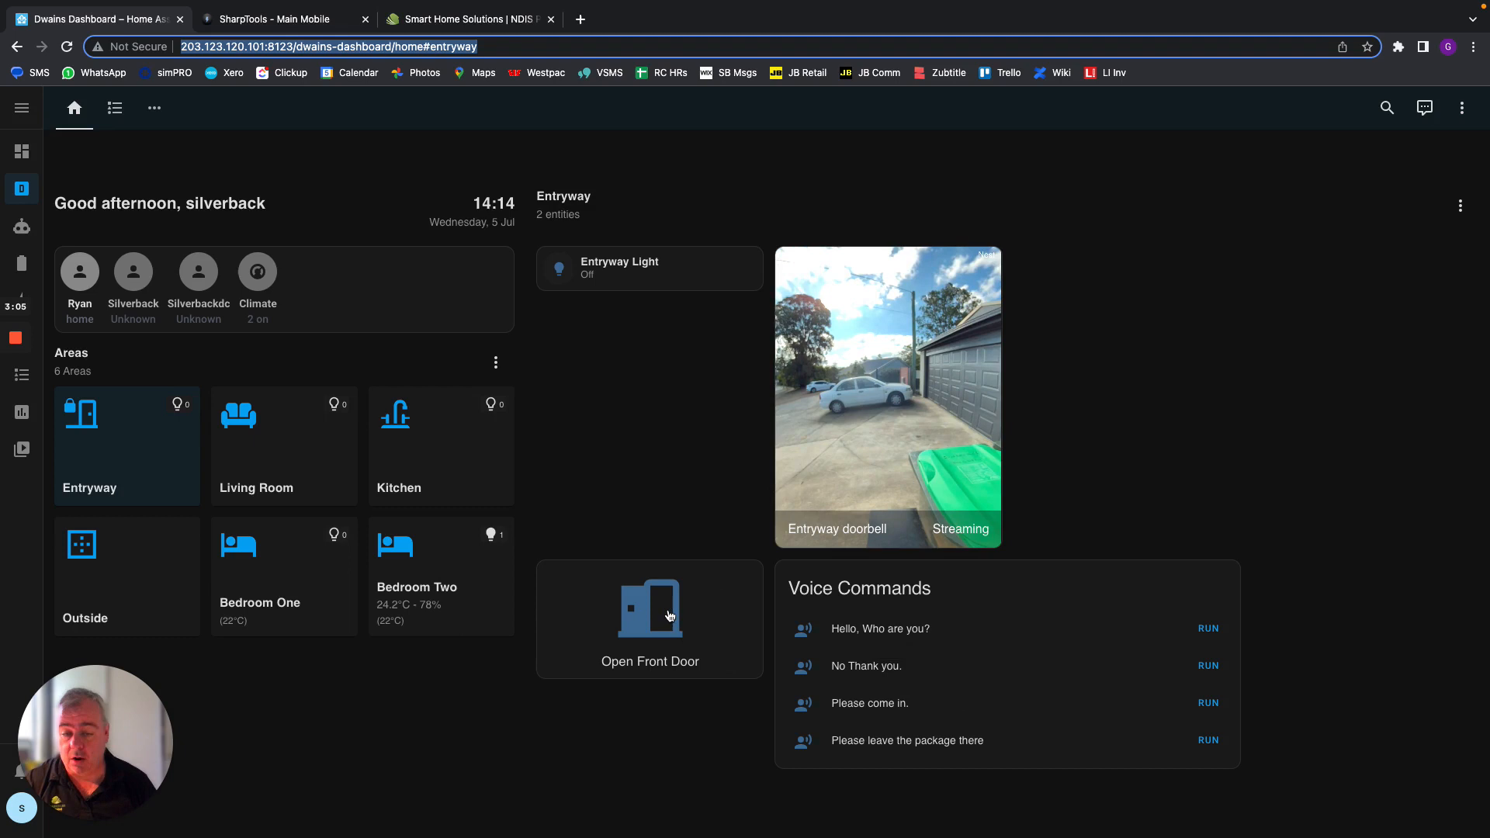
Trigger the Open Front Door action in the Entryway area
{"action": "left_click", "coordinate": [669, 611]}
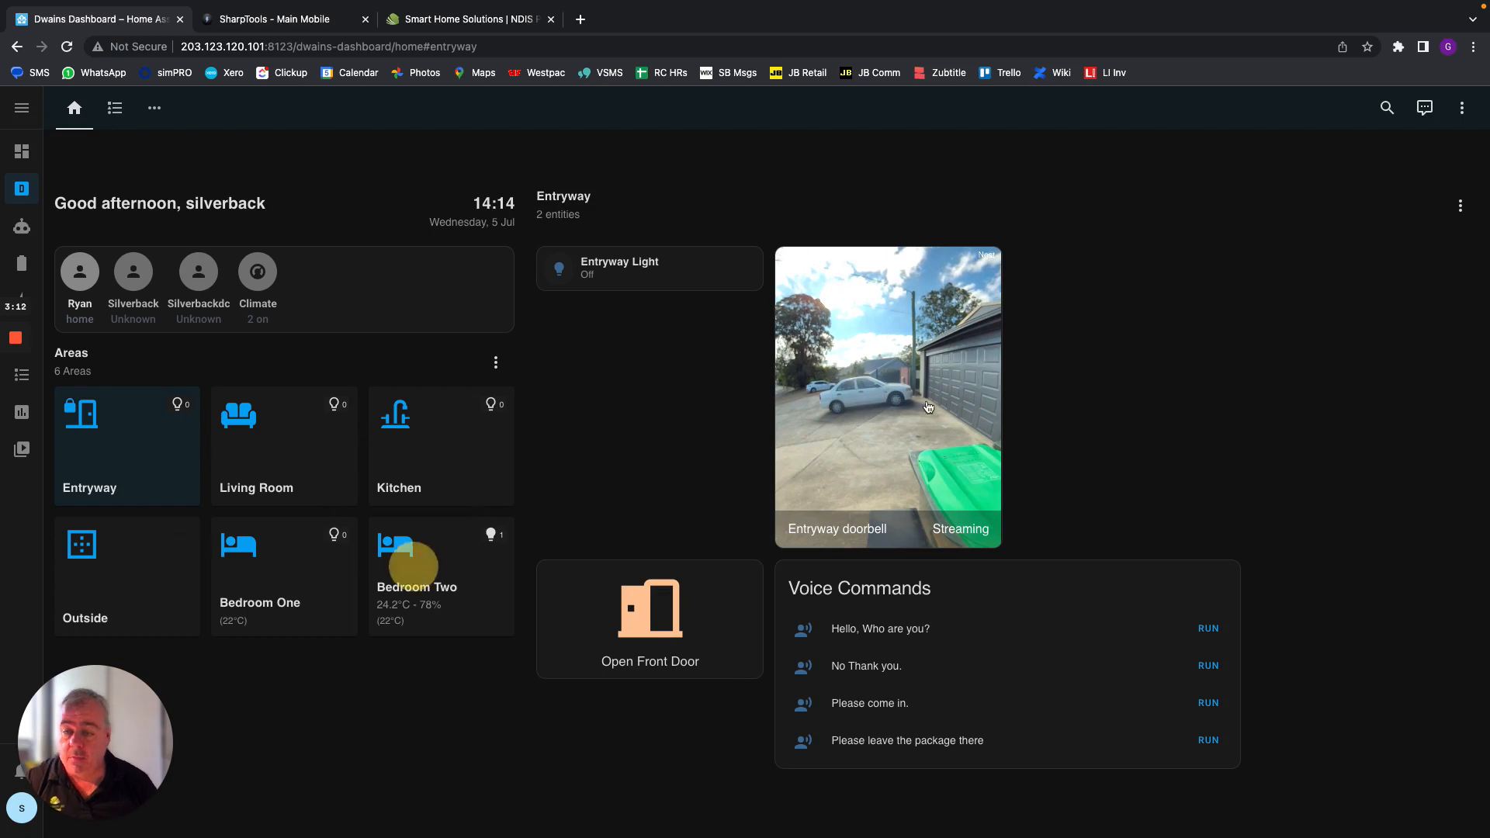
Open Bedroom Two, switch the Ensuite light on, and toggle the Living Room Aircon's power
{"action": "left_click", "coordinate": [417, 574]}
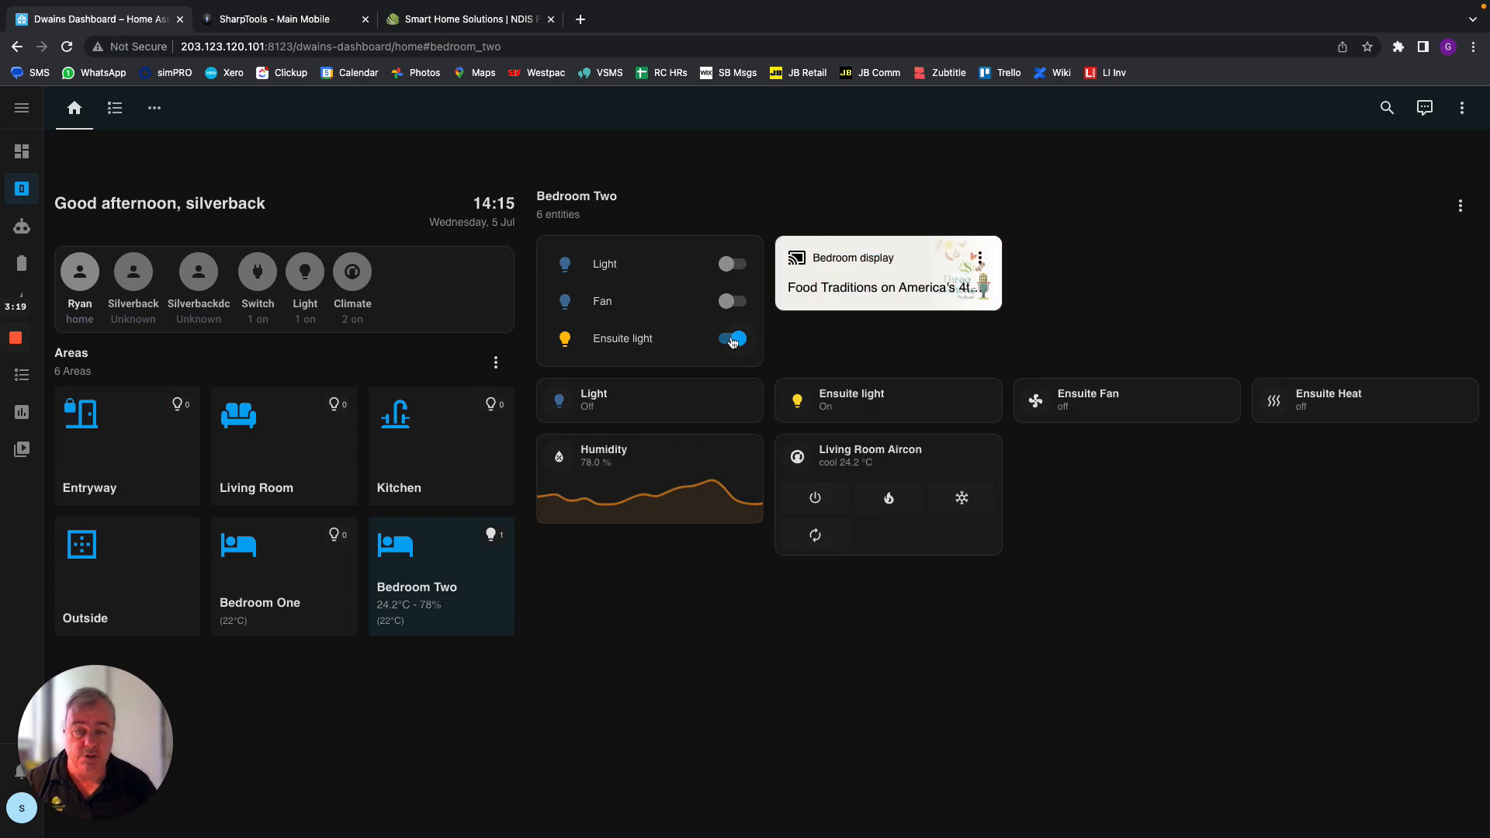
{"action": "left_click", "coordinate": [732, 339]}
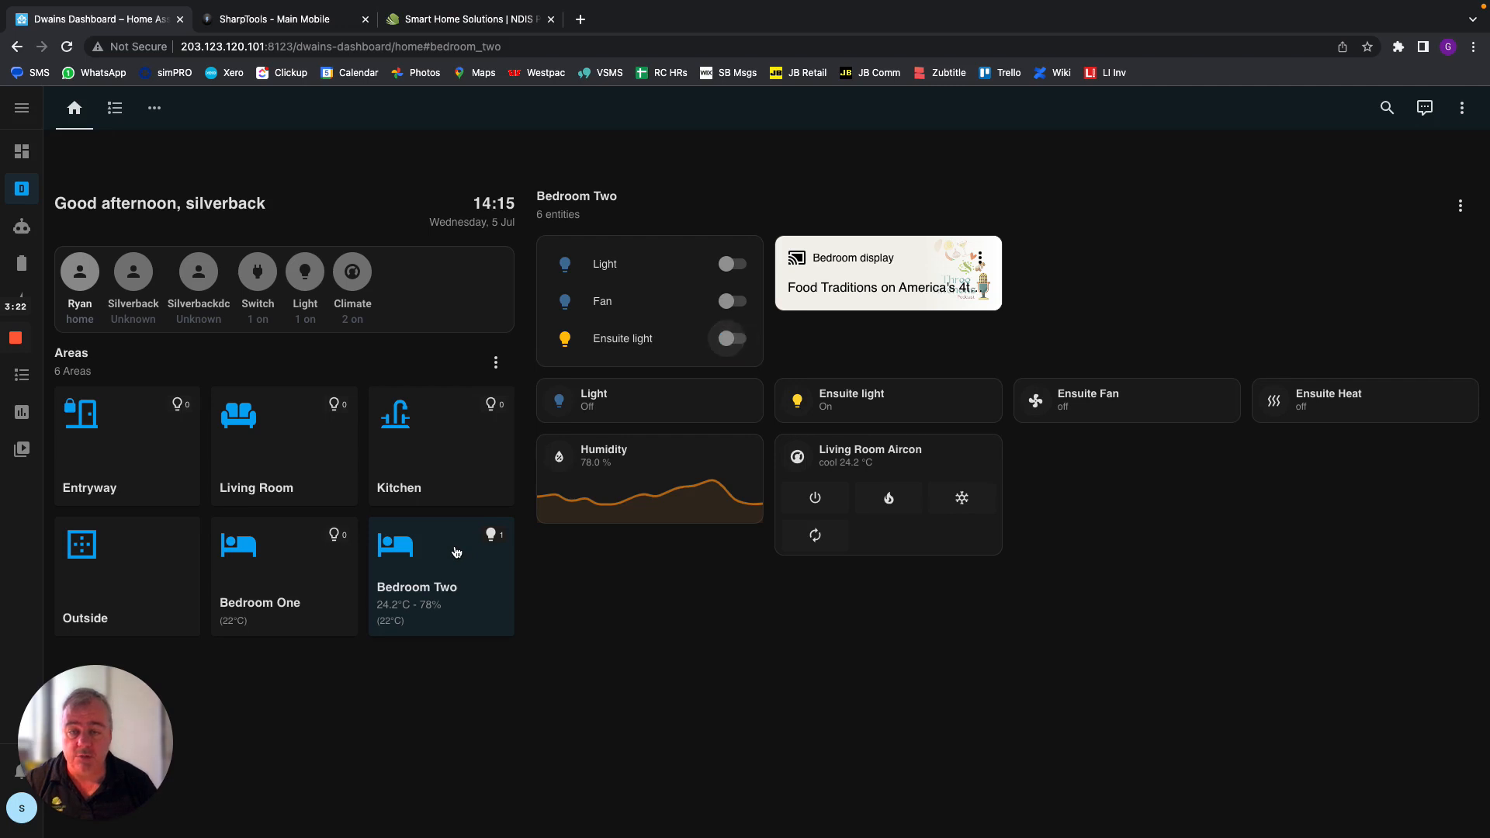
{"action": "left_click", "coordinate": [732, 338]}
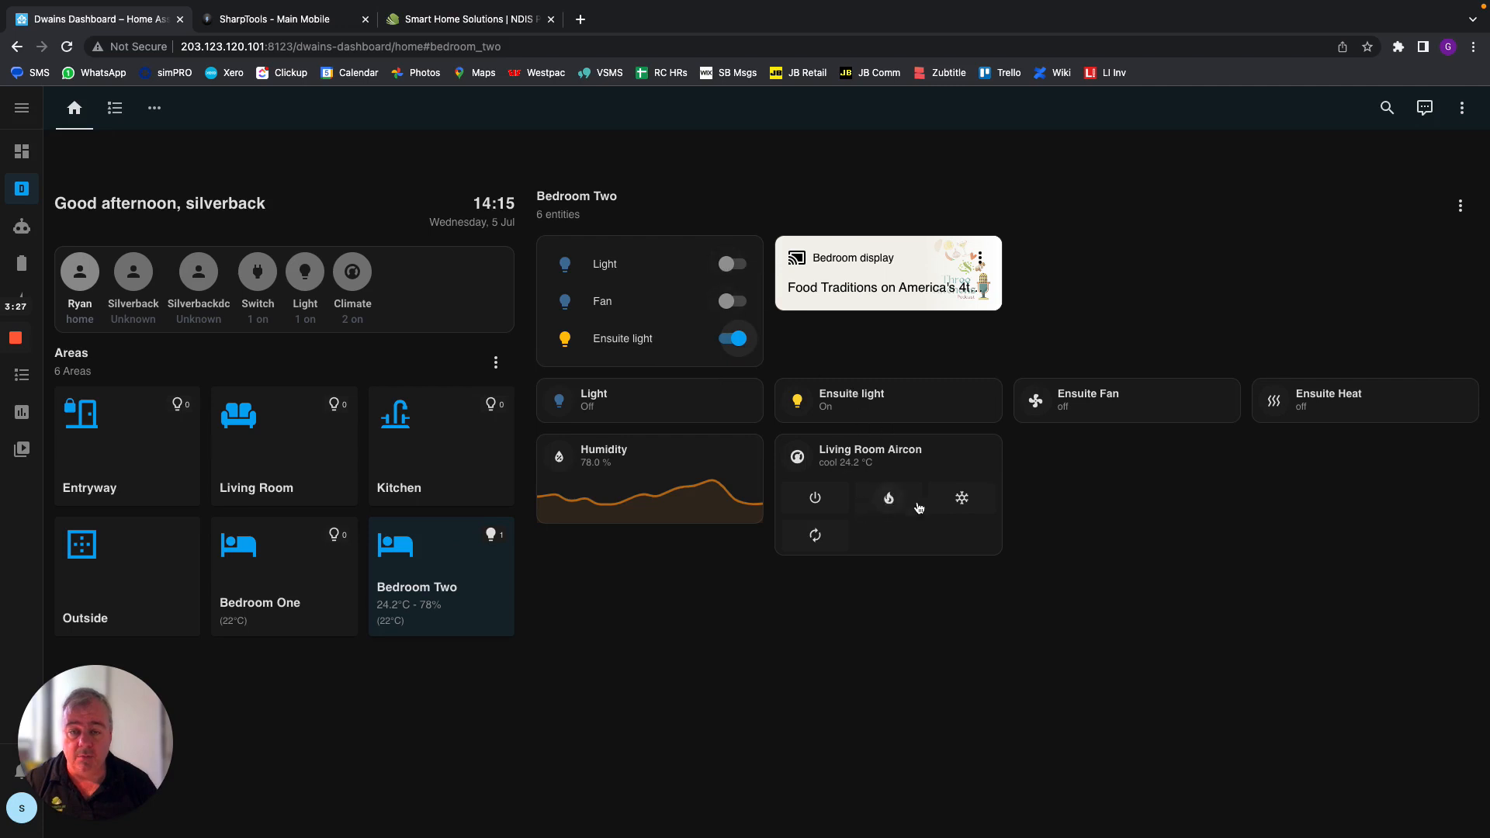
{"action": "left_click", "coordinate": [815, 498]}
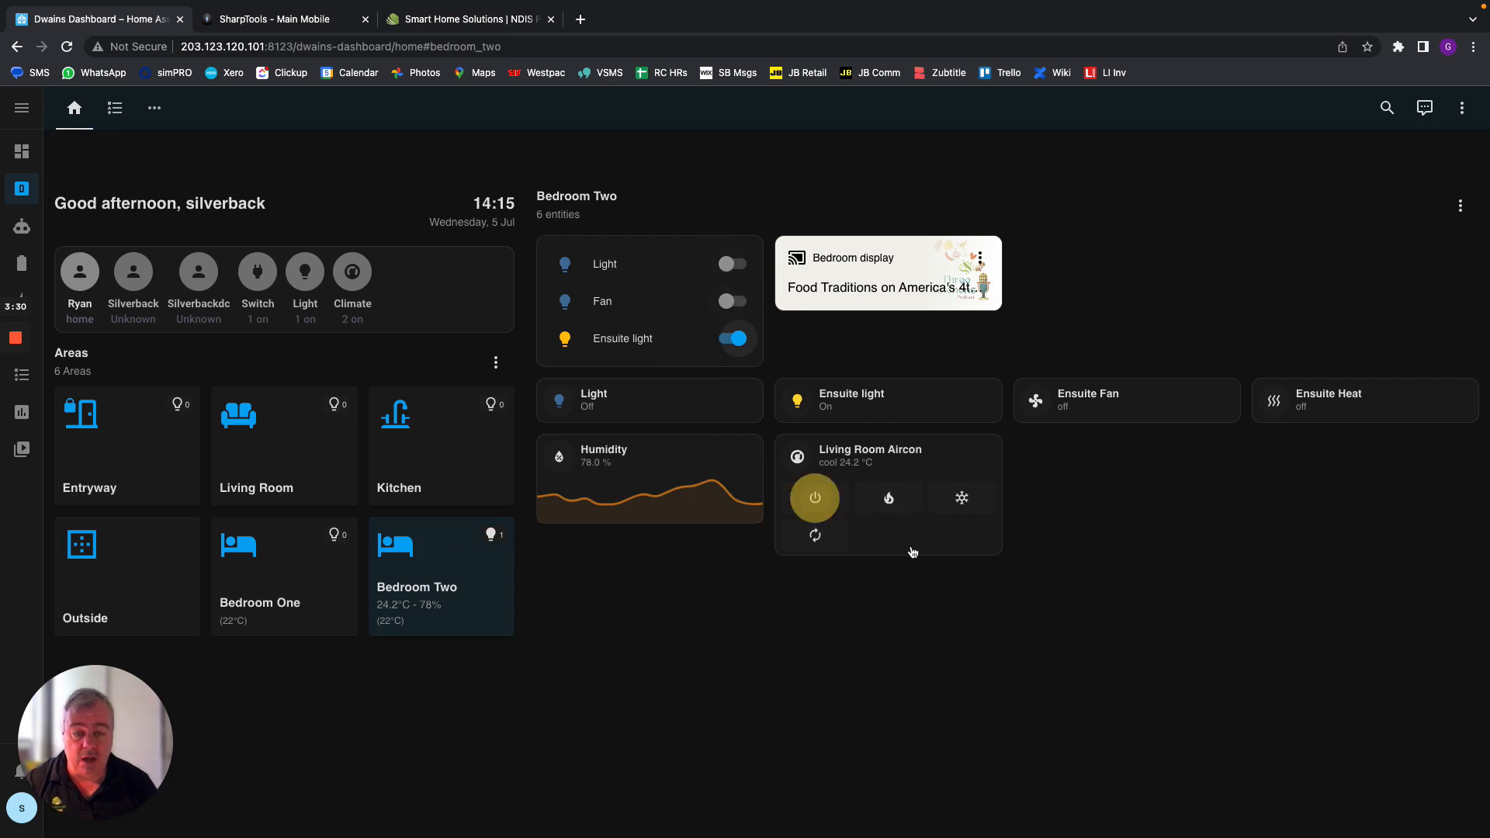
{"action": "left_click", "coordinate": [815, 497]}
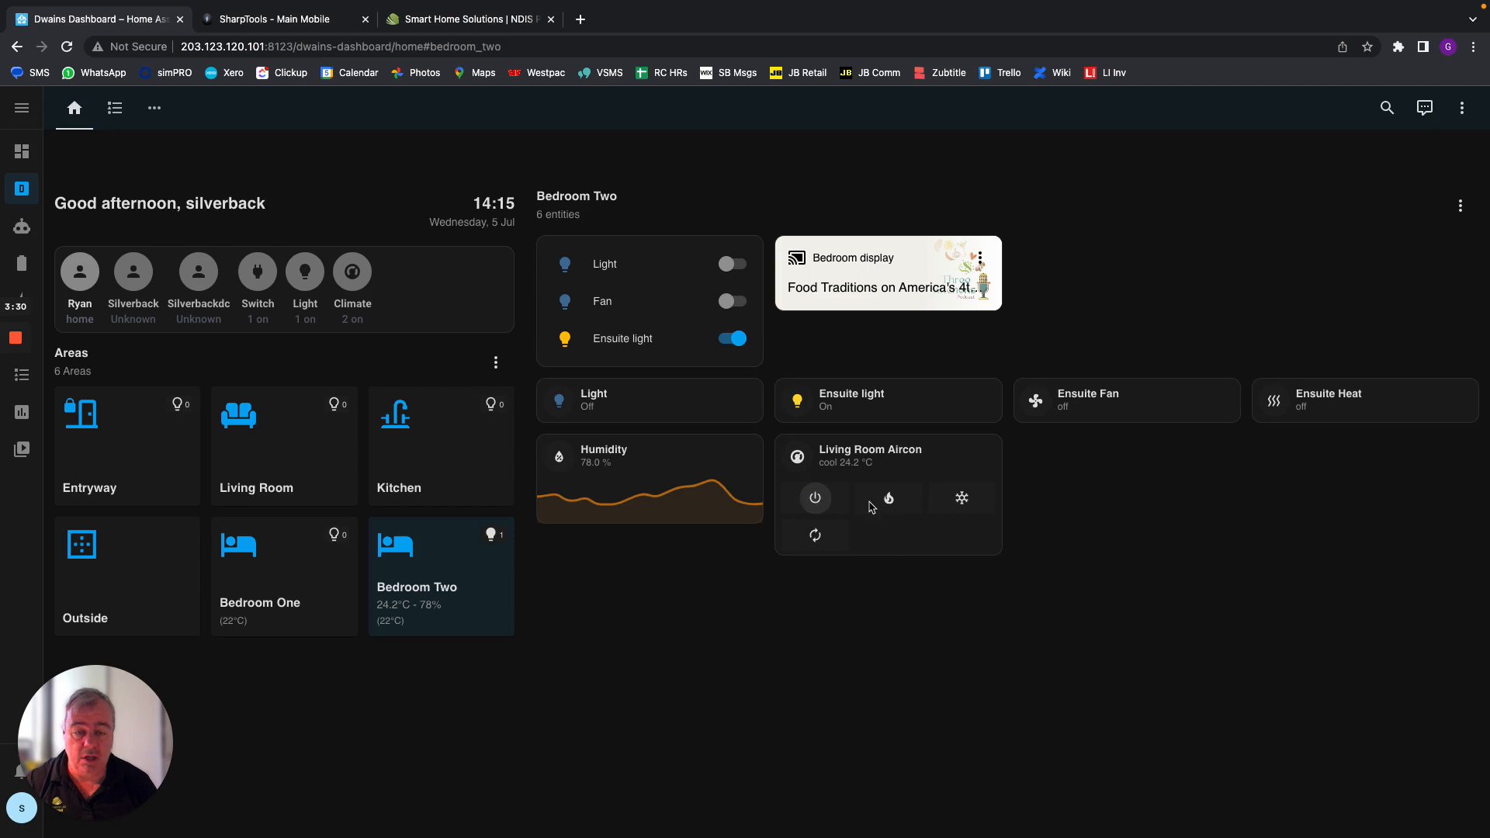
{"action": "mouse_move", "coordinate": [815, 536]}
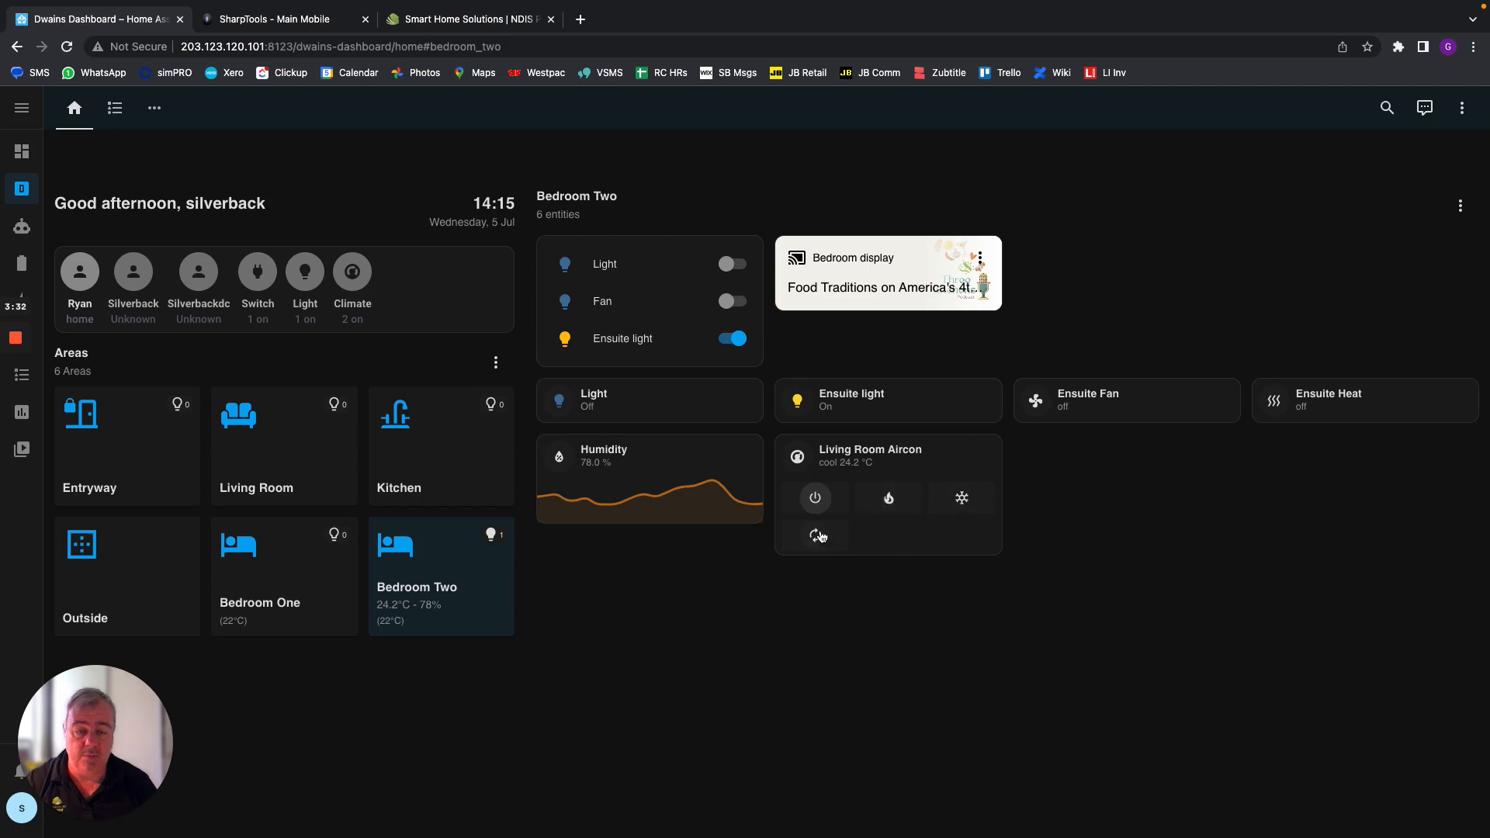
{"action": "mouse_move", "coordinate": [1360, 398]}
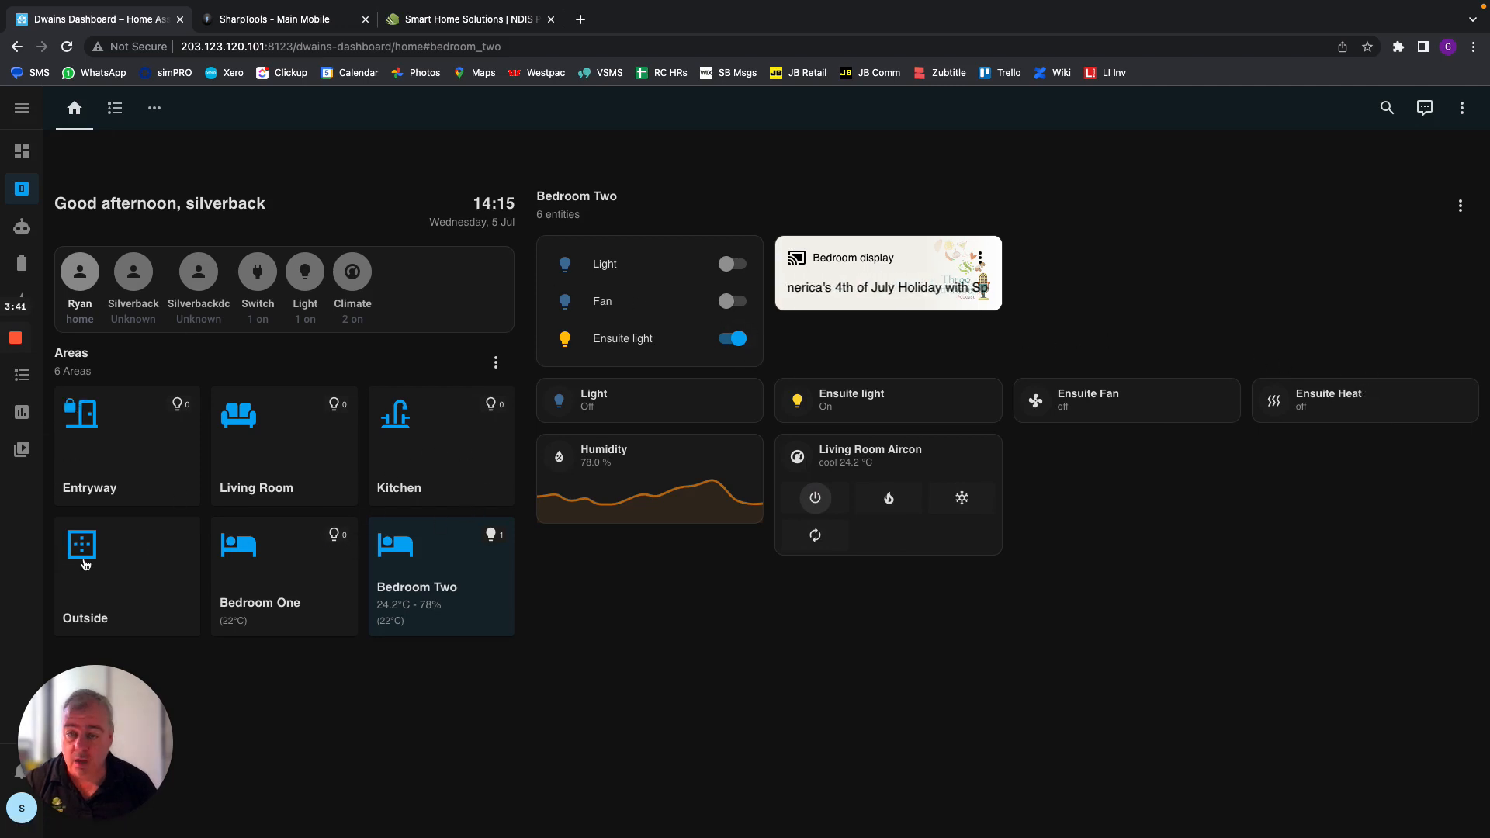
View the Outside area's Stairs and Back Area Reolink camera feeds, then pick the Living Room tile
{"action": "left_click", "coordinate": [85, 564]}
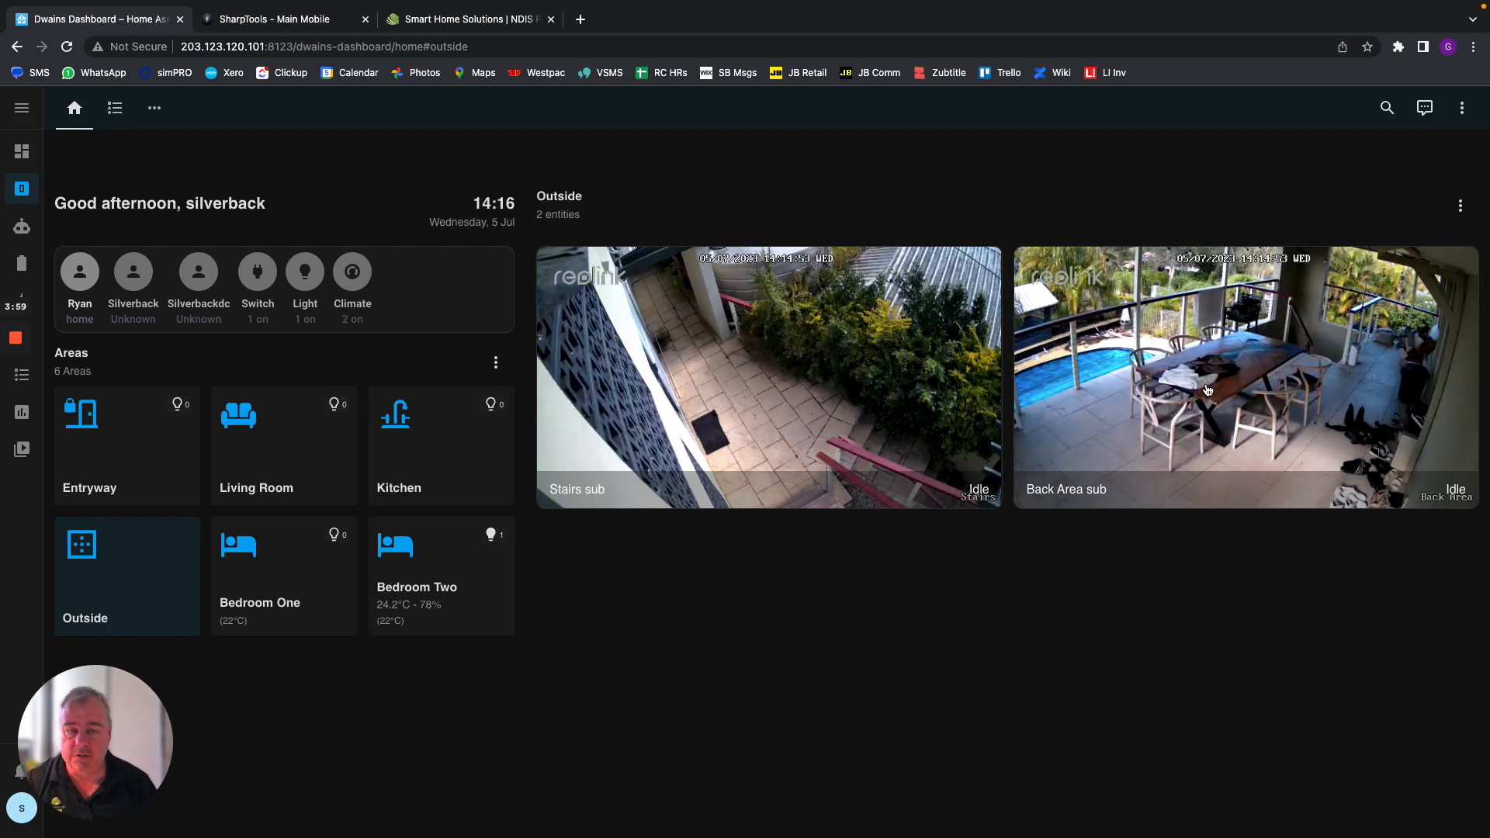
{"action": "mouse_move", "coordinate": [884, 412]}
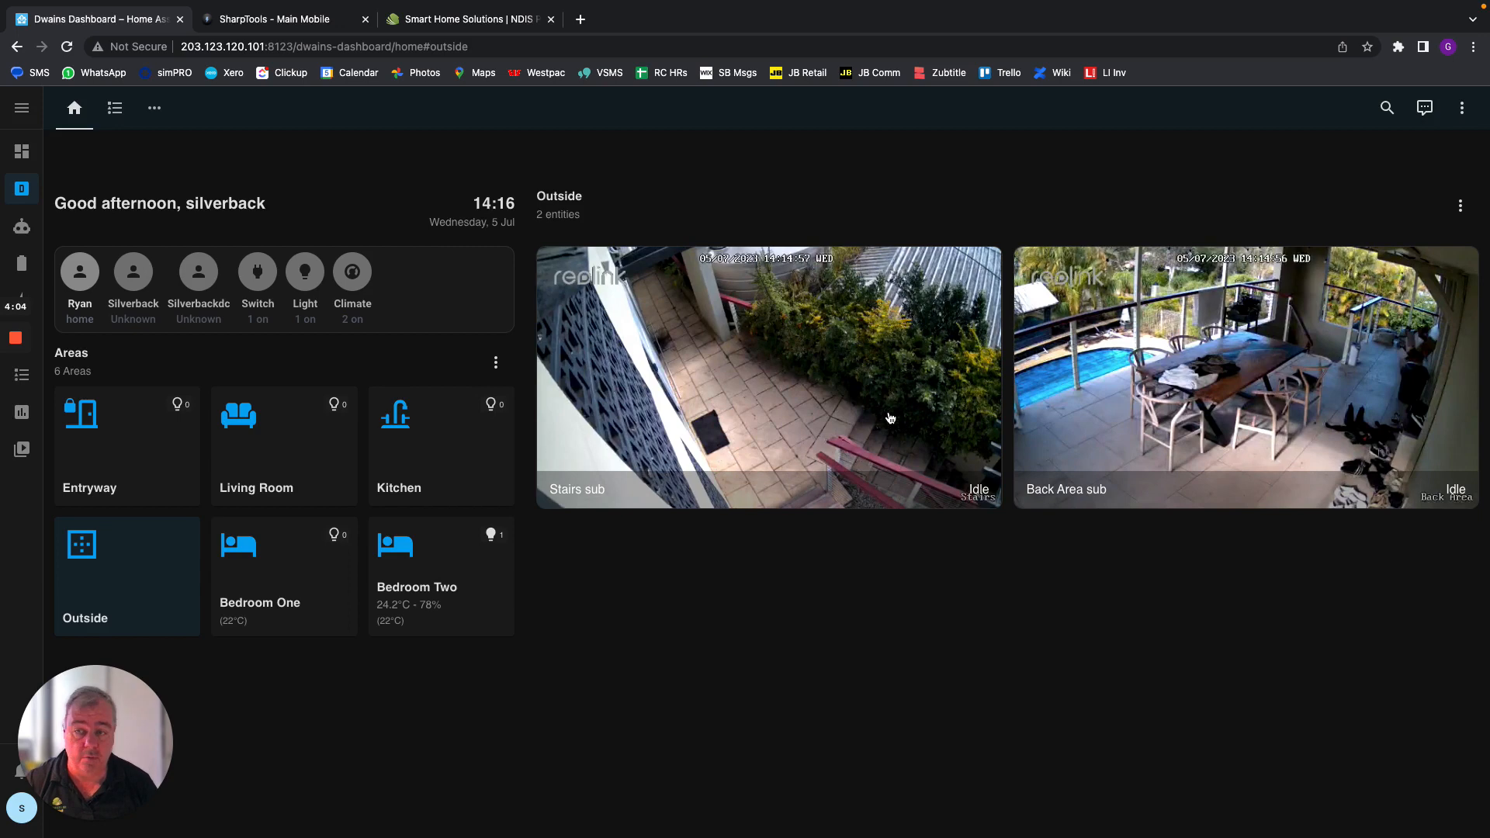
{"action": "mouse_move", "coordinate": [130, 504]}
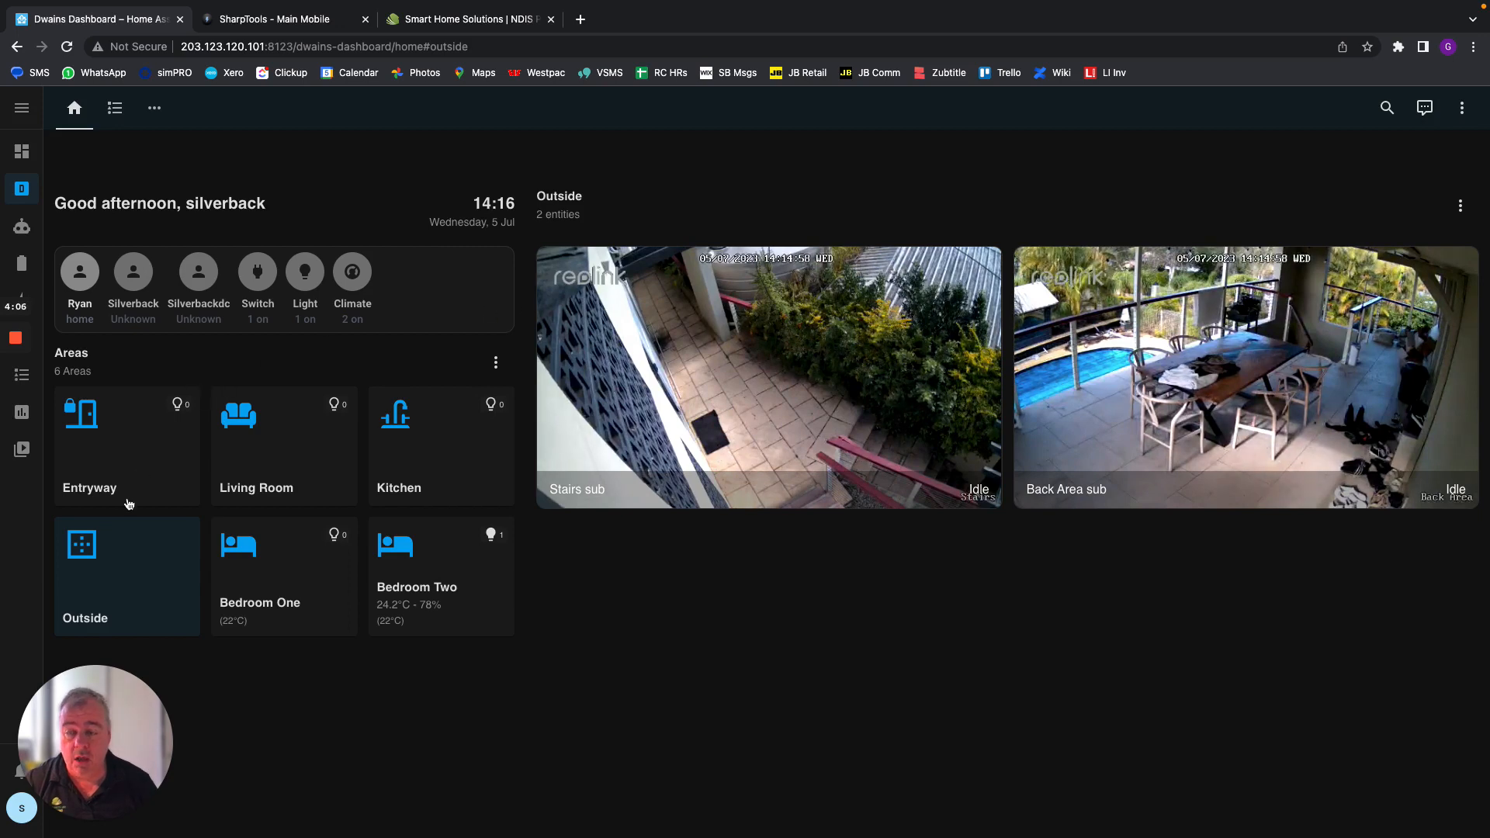
{"action": "left_click", "coordinate": [283, 444]}
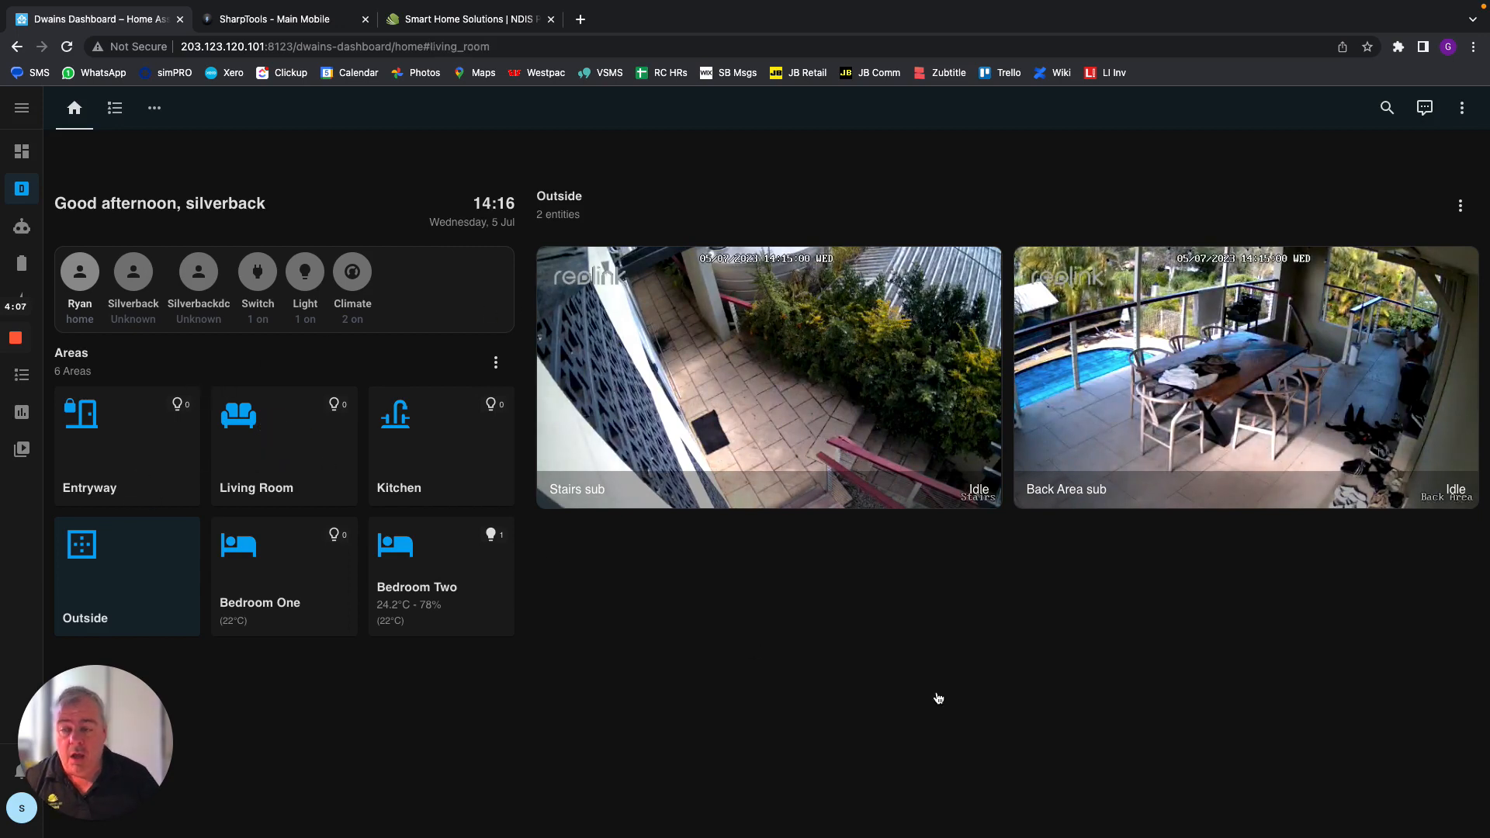
Open the Living Room area and scroll through the Living Room Light and Samsung TV remote cards
{"action": "left_click", "coordinate": [283, 445]}
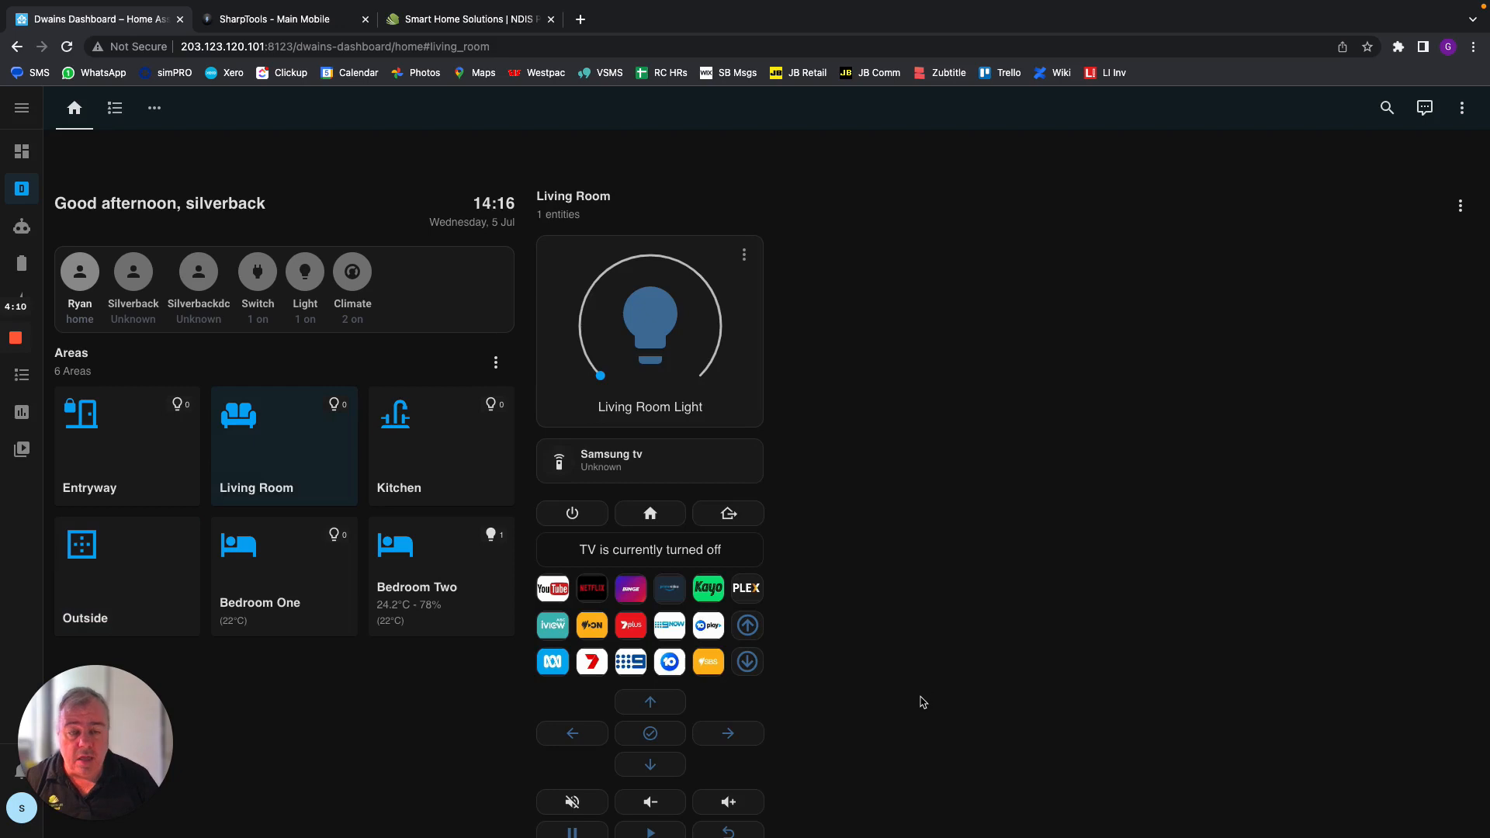
{"action": "scroll", "scroll_direction": "down", "scroll_amount": 3}
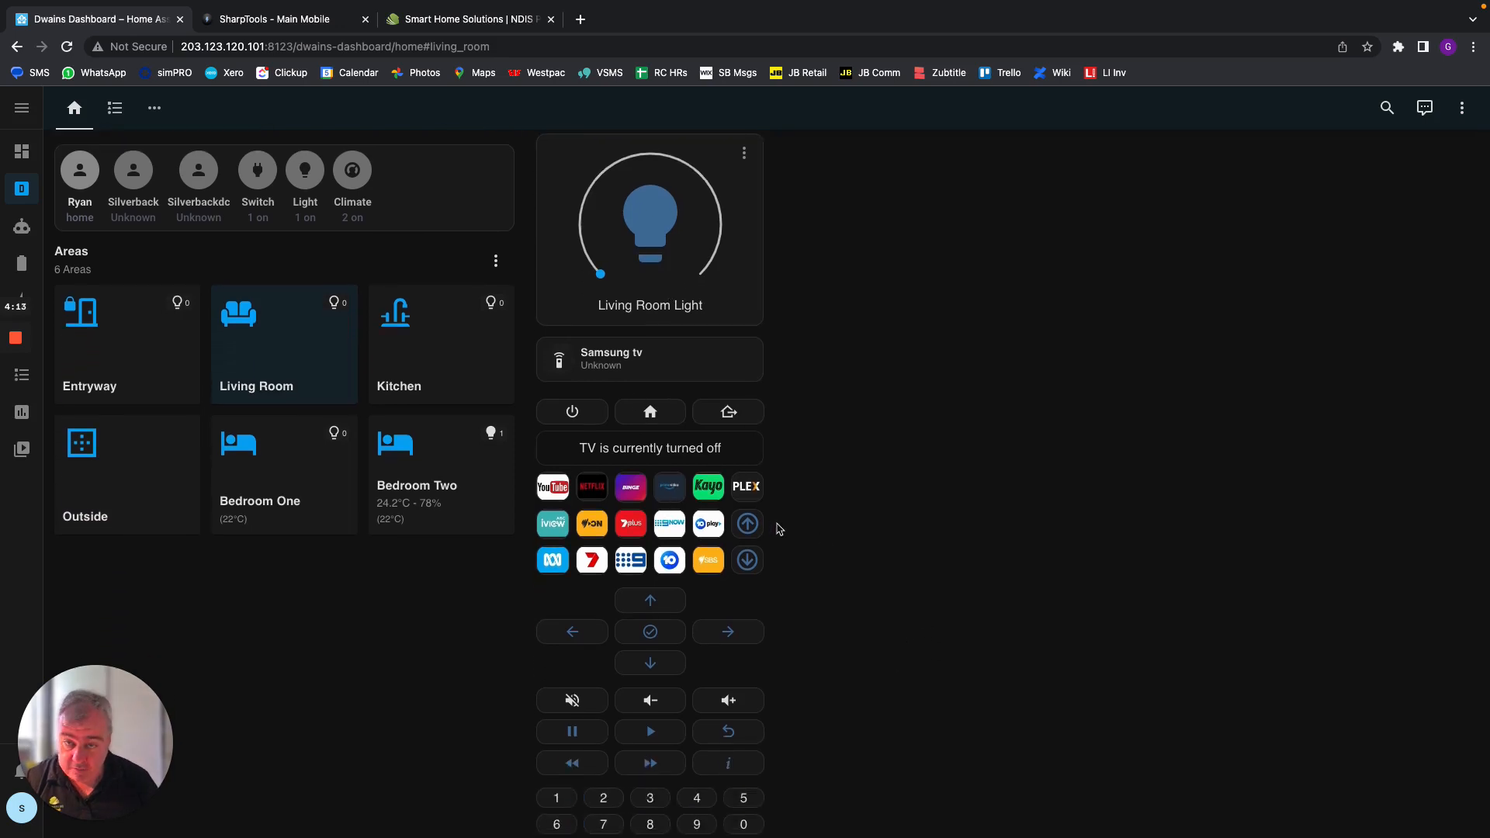
{"action": "scroll", "scroll_direction": "down", "scroll_amount": 3}
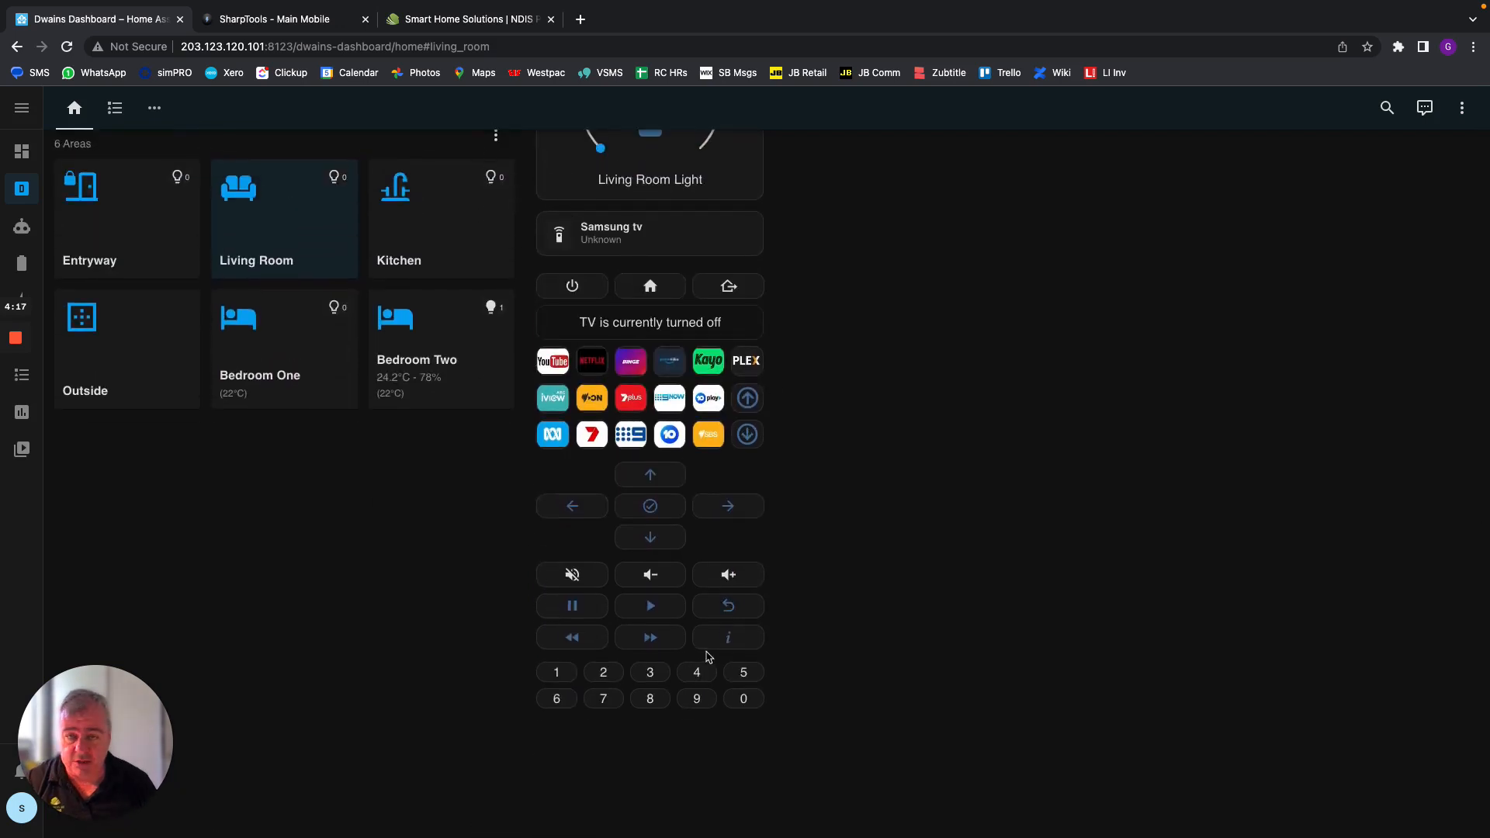
{"action": "mouse_move", "coordinate": [631, 360]}
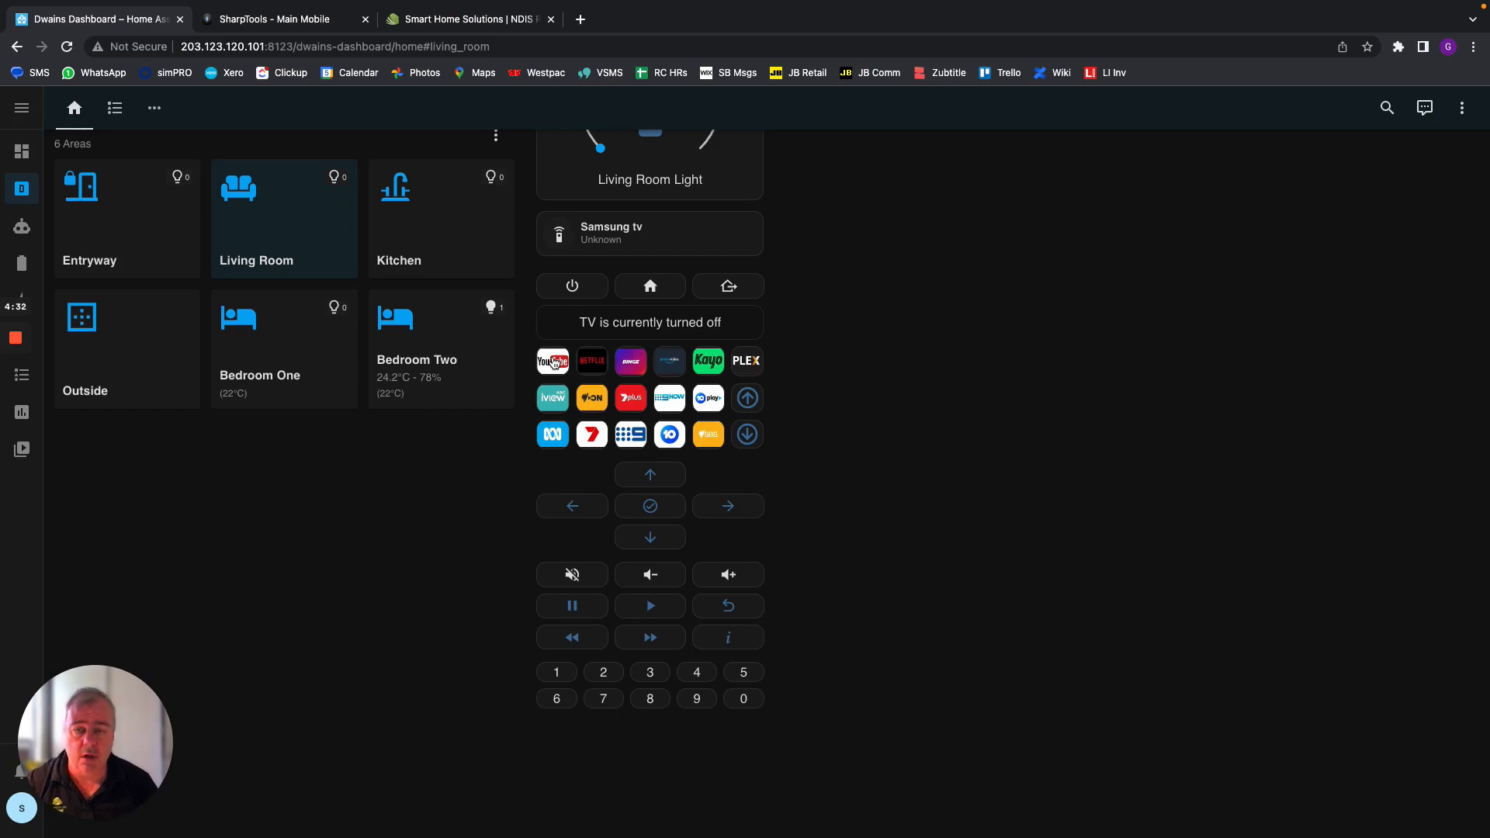
{"action": "mouse_move", "coordinate": [622, 519]}
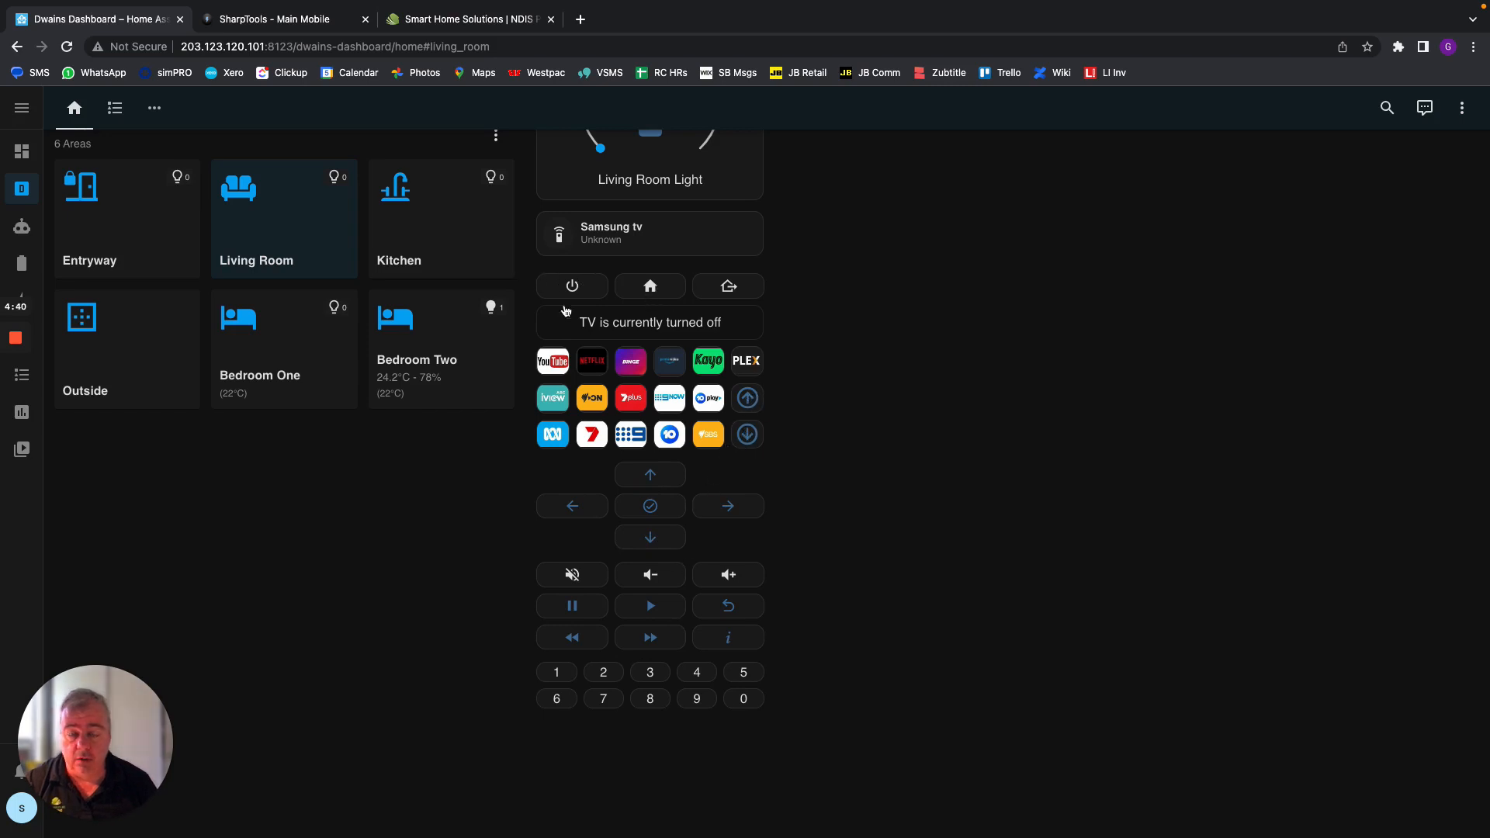
{"action": "mouse_move", "coordinate": [650, 690]}
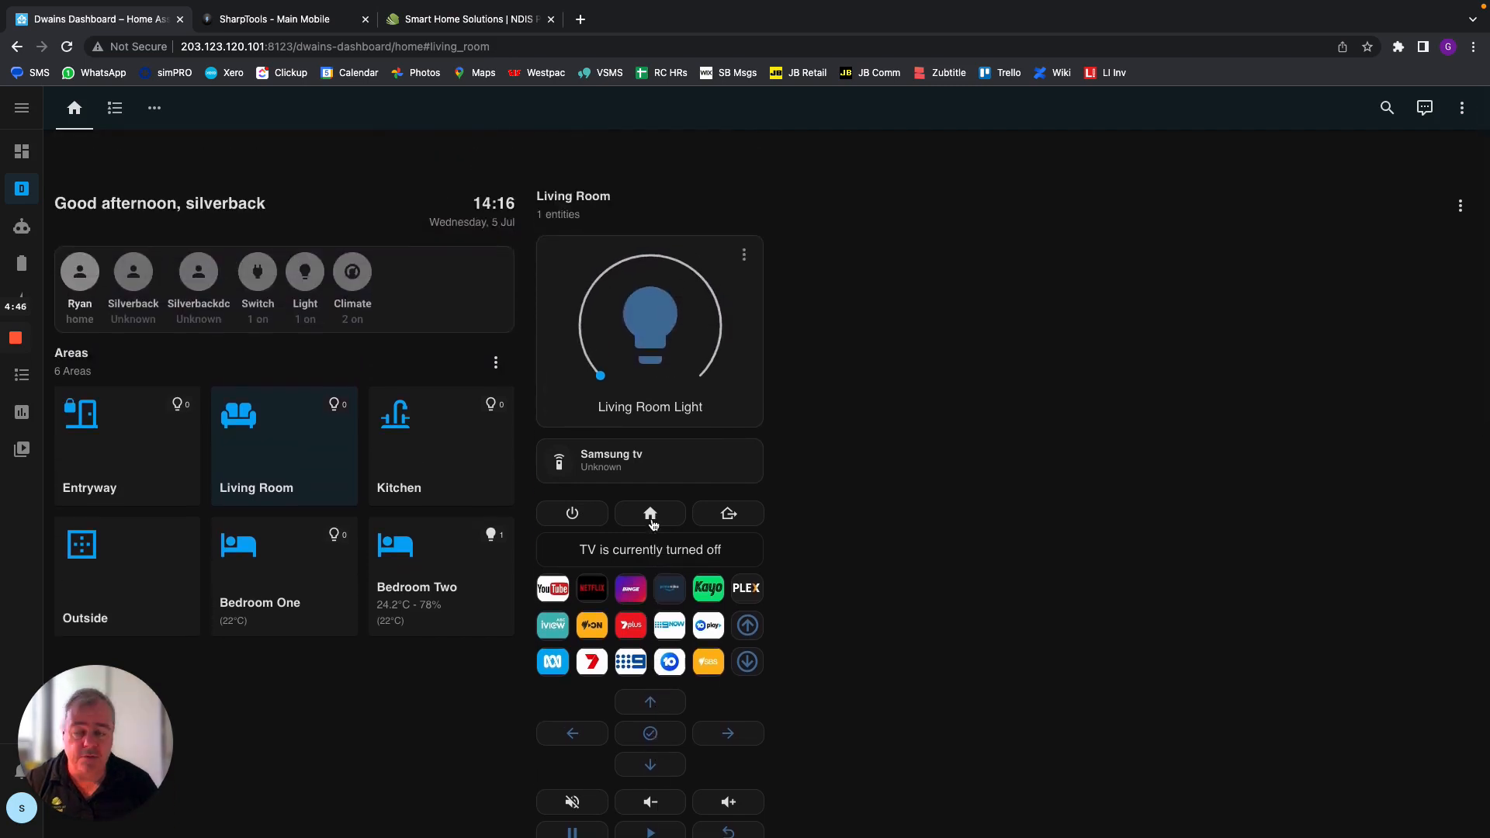
{"action": "scroll", "scroll_direction": "down", "scroll_amount": 3}
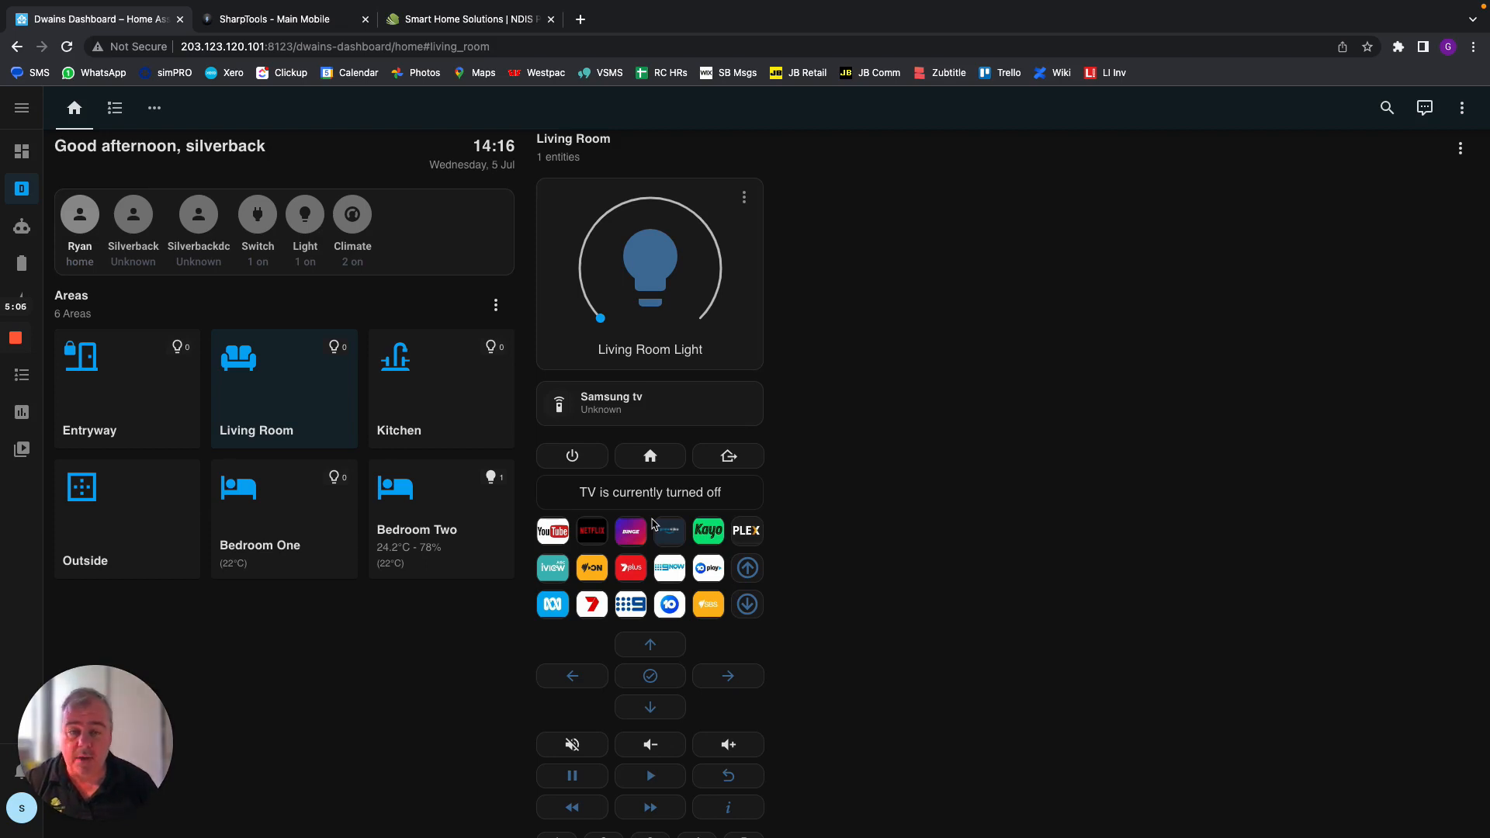
{"action": "mouse_move", "coordinate": [664, 595]}
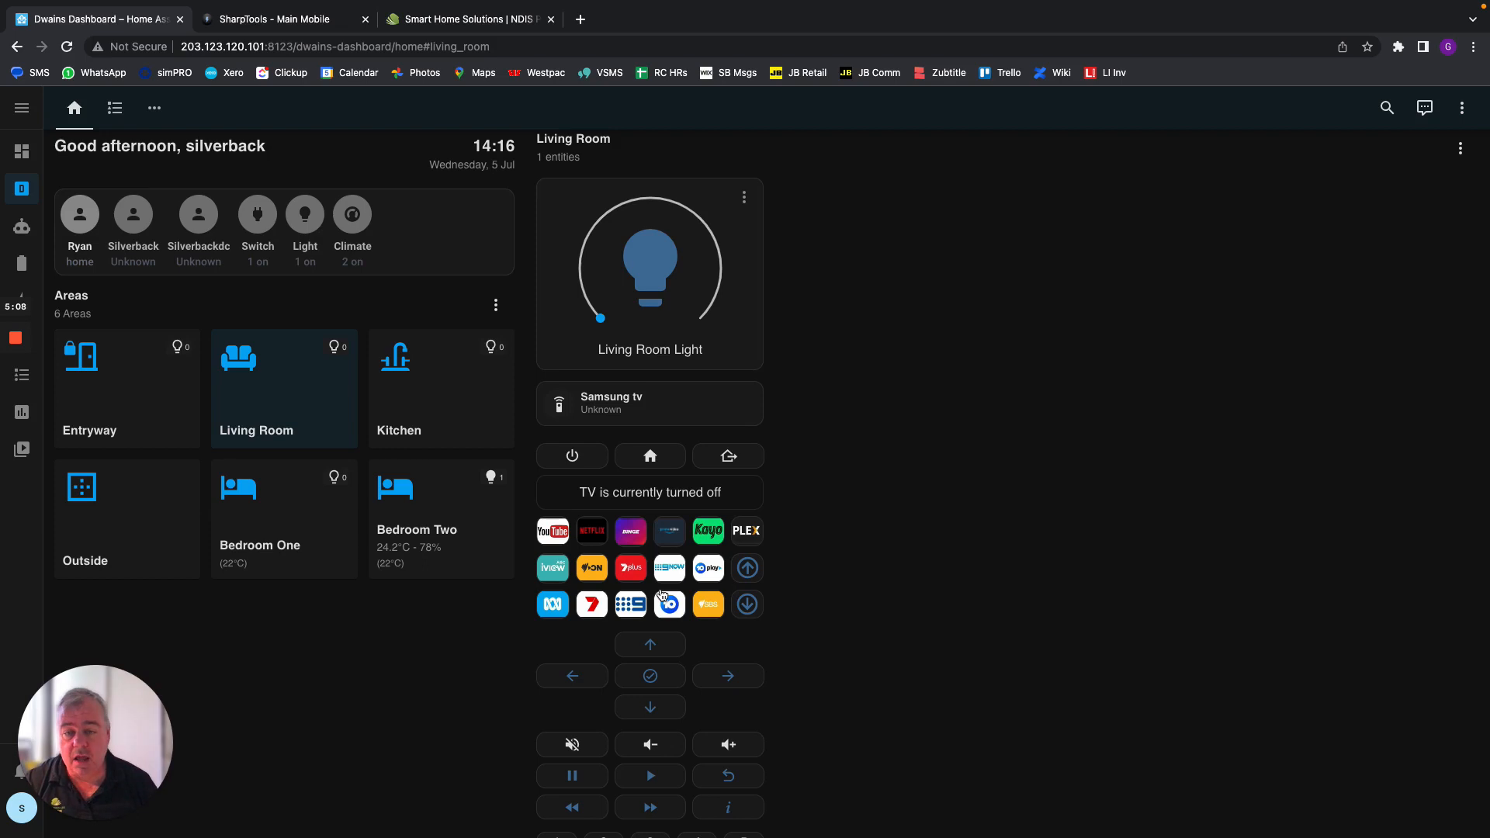